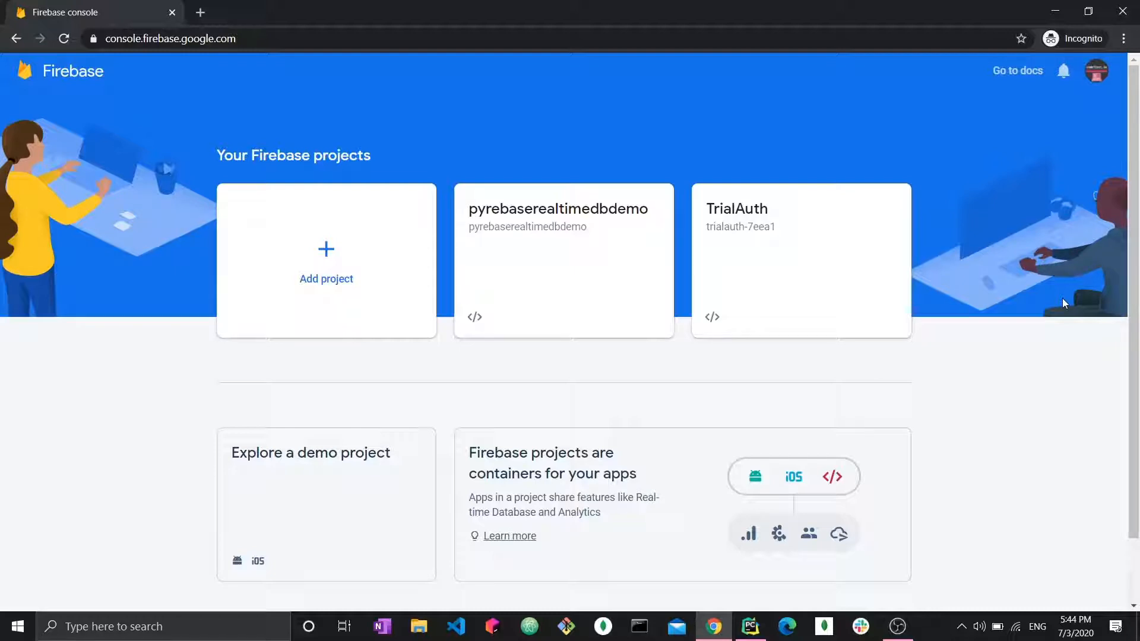
pyautogui.moveTo(993, 5)
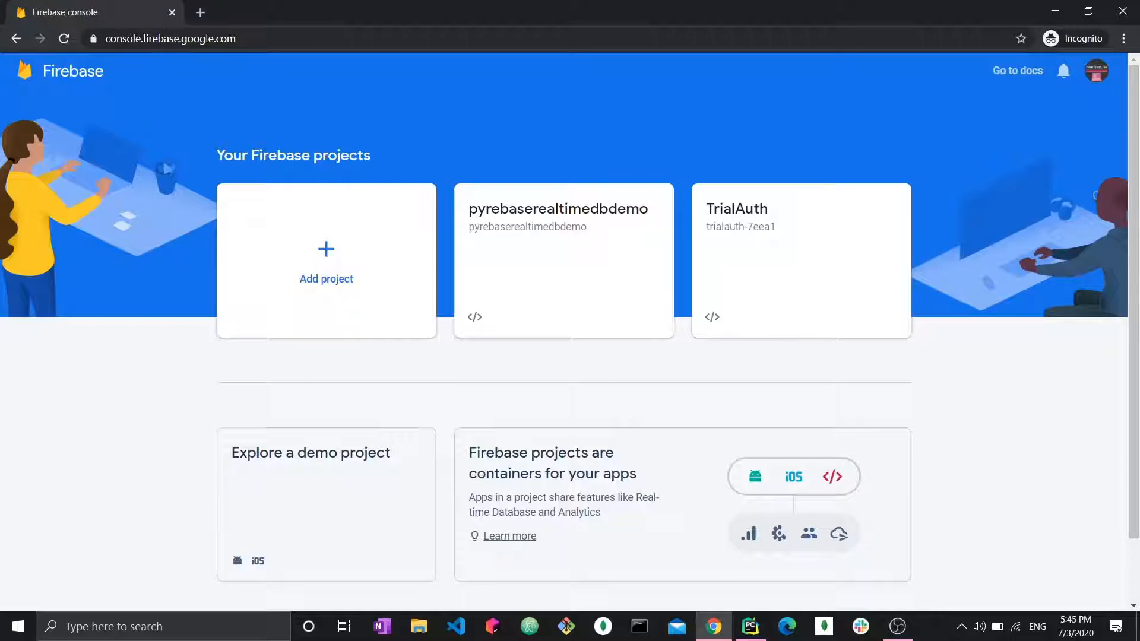
pyautogui.moveTo(200, 123)
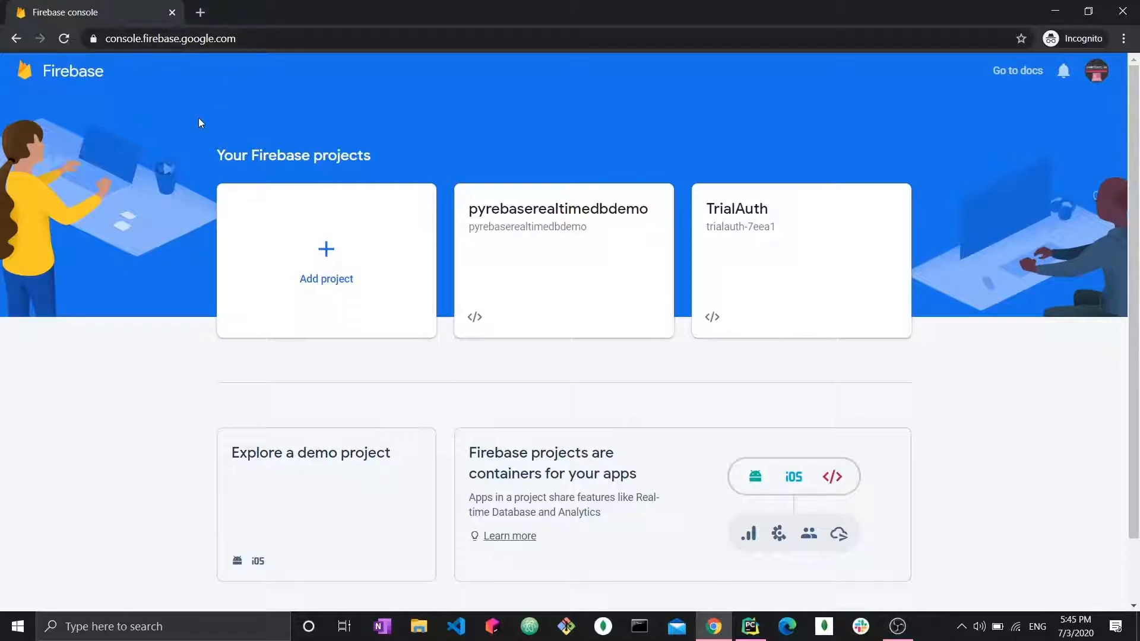
pyautogui.moveTo(545, 123)
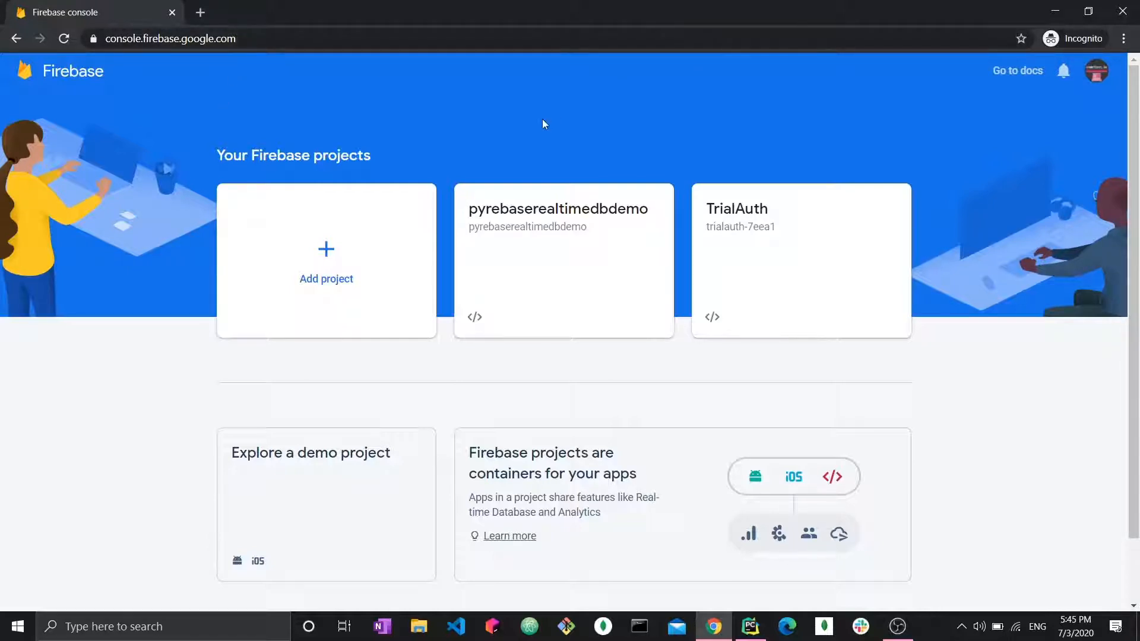
pyautogui.moveTo(623, 125)
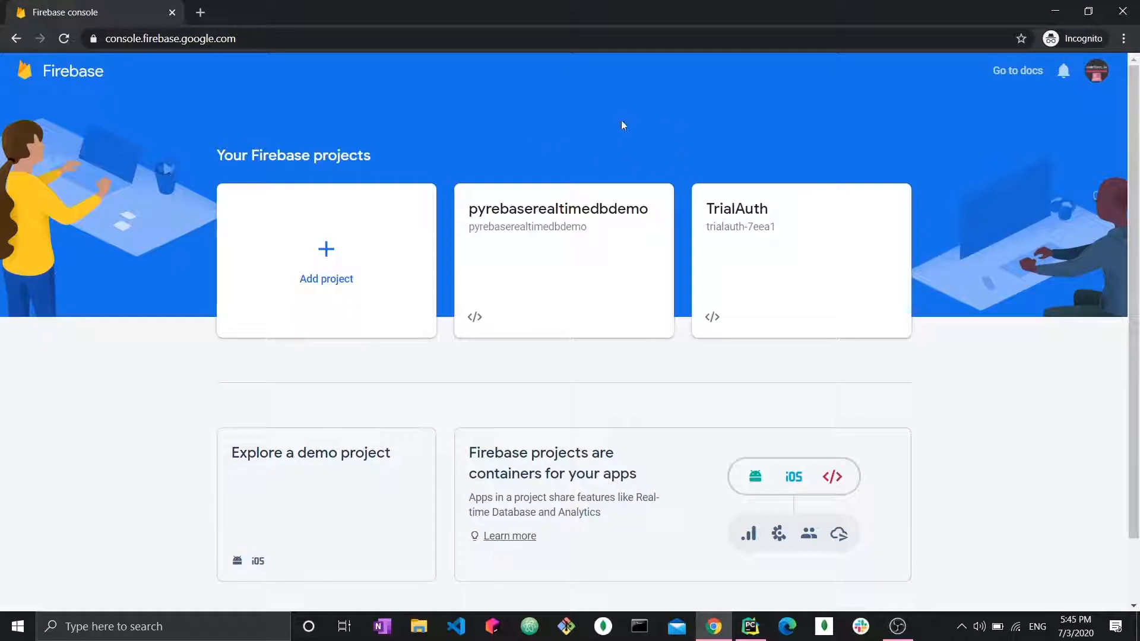
pyautogui.moveTo(526, 259)
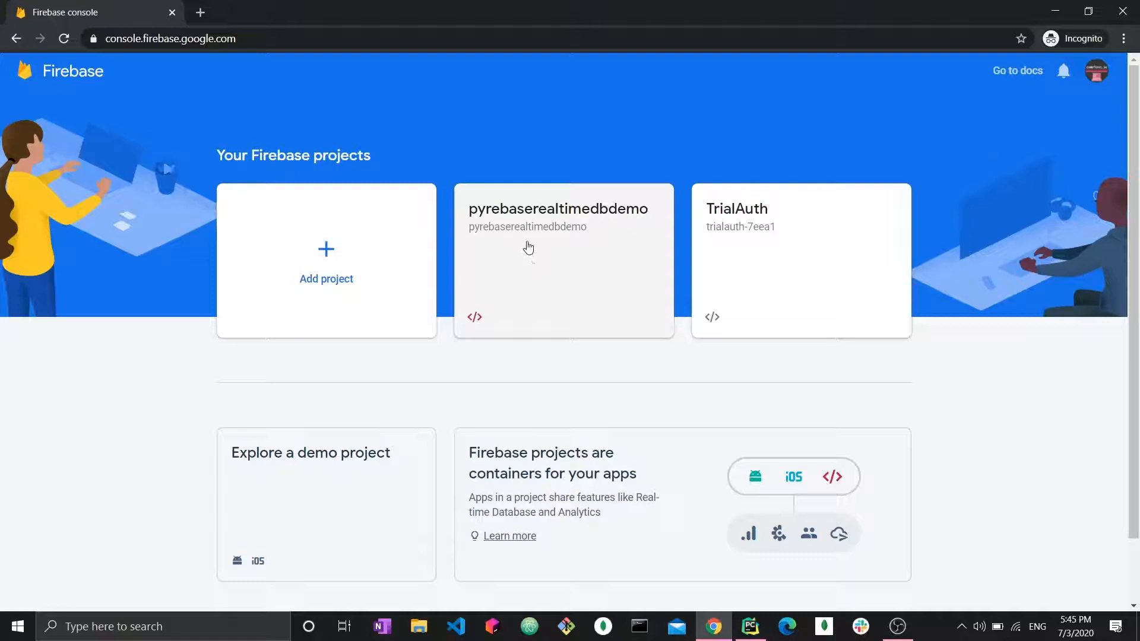
pyautogui.moveTo(543, 200)
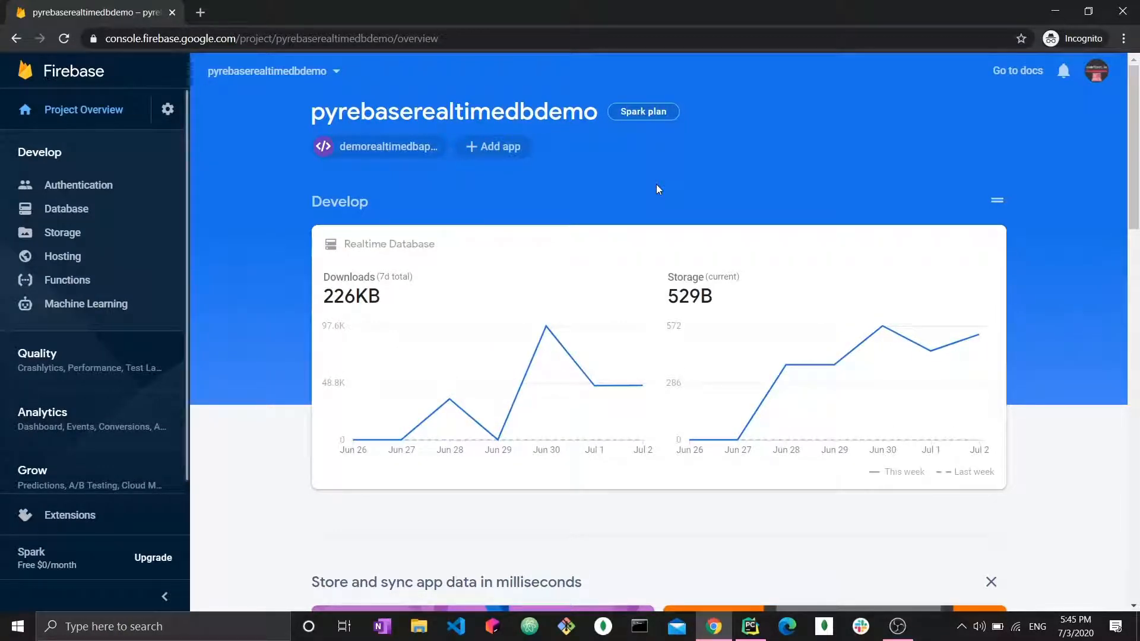
# Go from the project overview to the Database section of pyrebaserealtimedbdemo
pyautogui.scroll(-3)
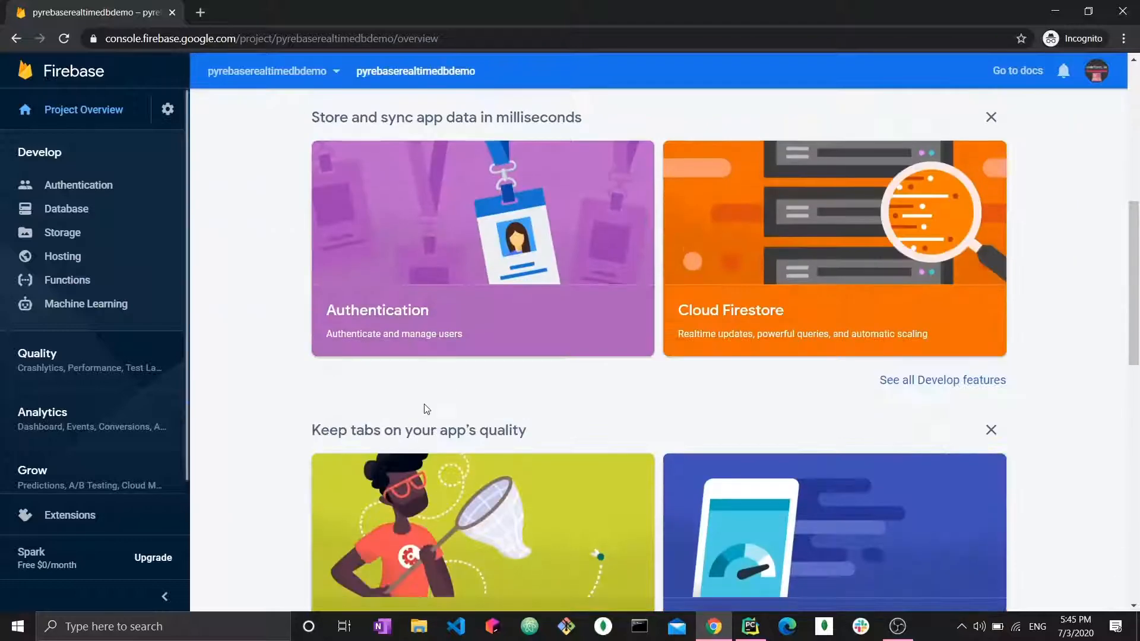
pyautogui.scroll(-3)
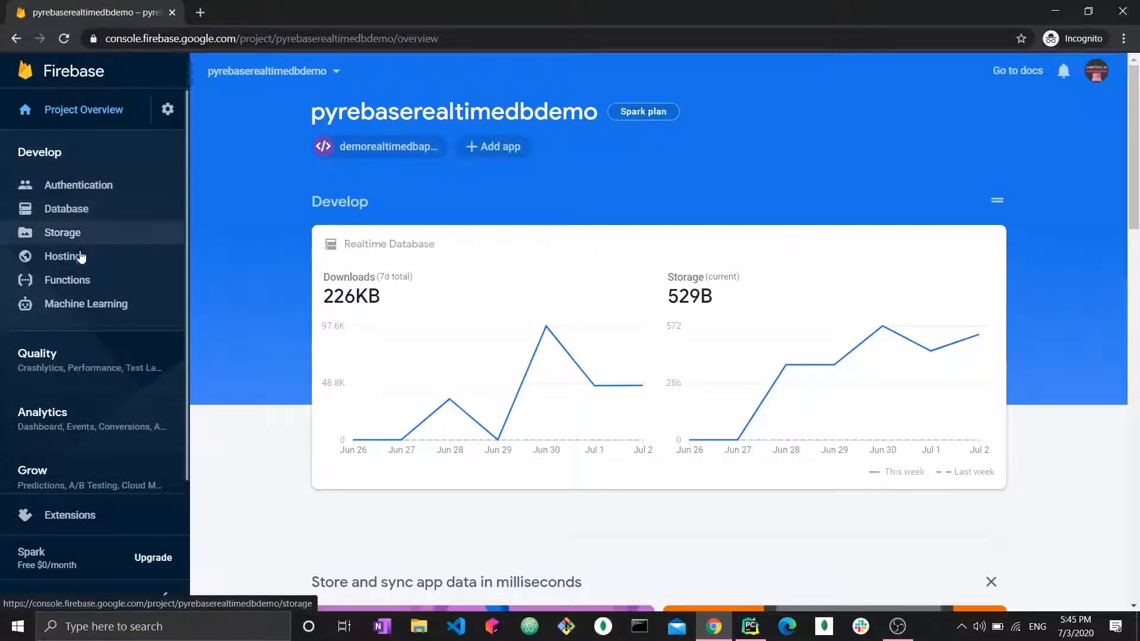
pyautogui.moveTo(80, 196)
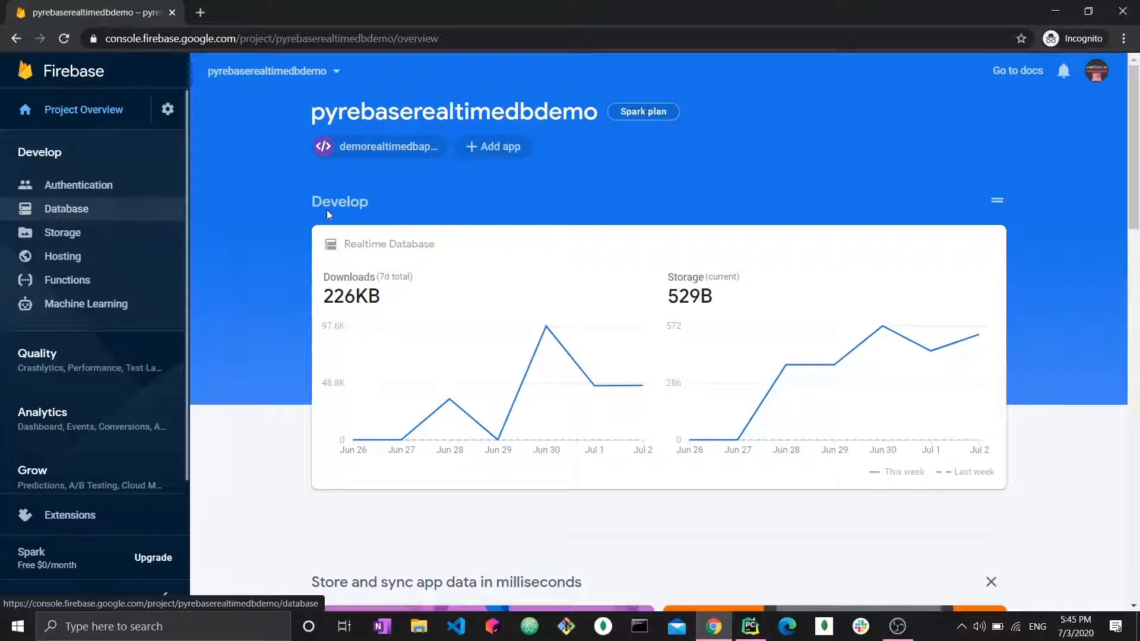
pyautogui.moveTo(140, 217)
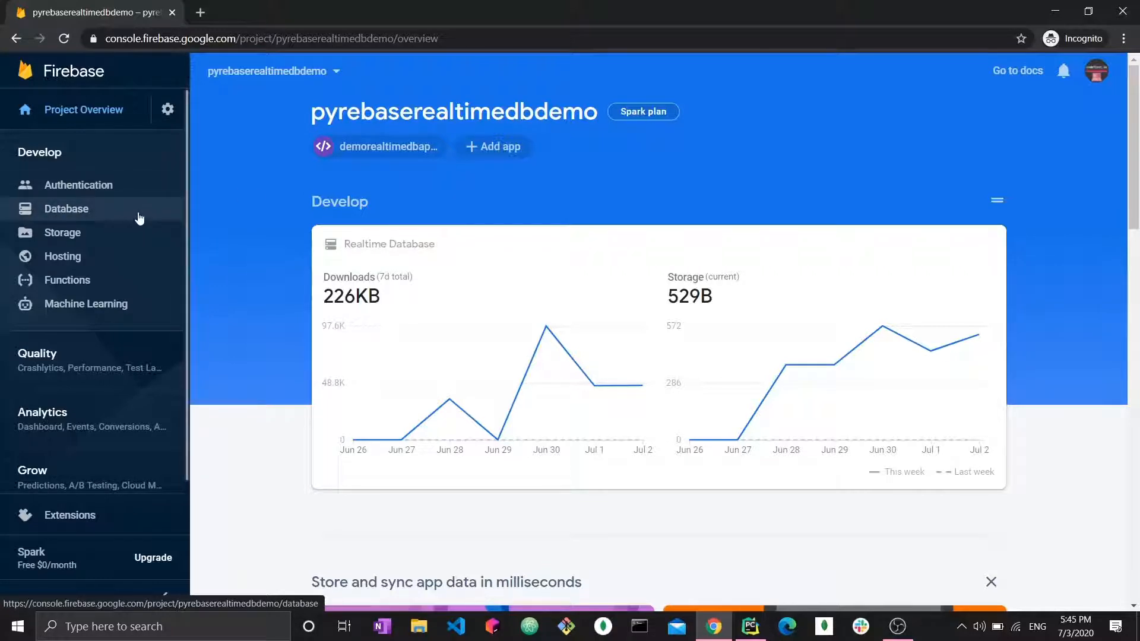
pyautogui.click(66, 209)
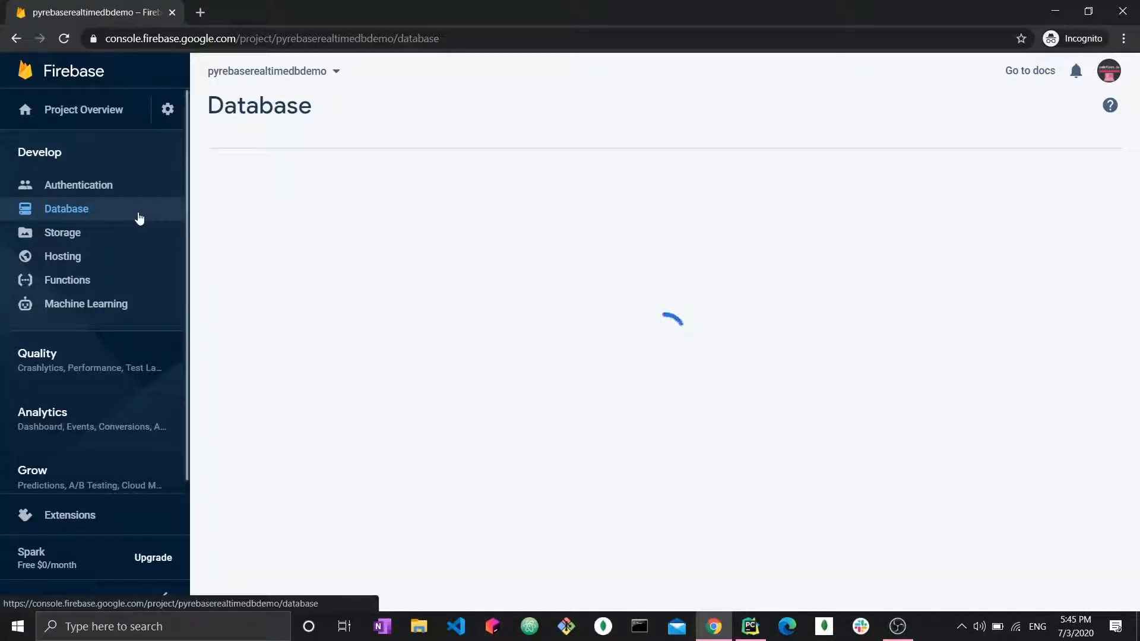
# Expand every node under users to show each record's address, age, firstname and lastname
pyautogui.click(66, 208)
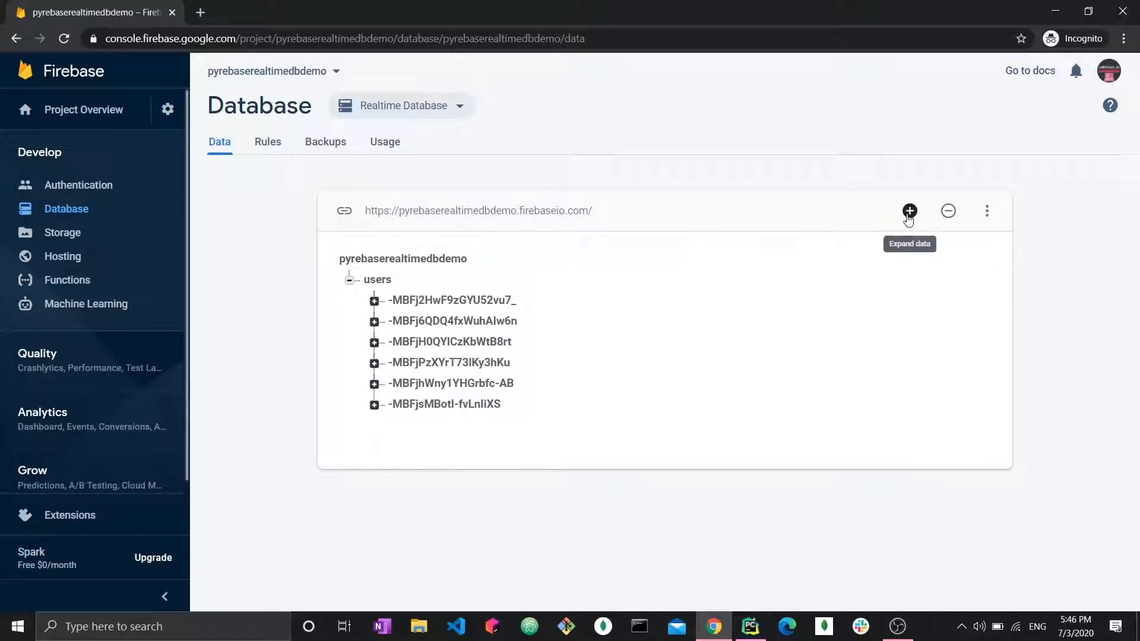
pyautogui.click(910, 211)
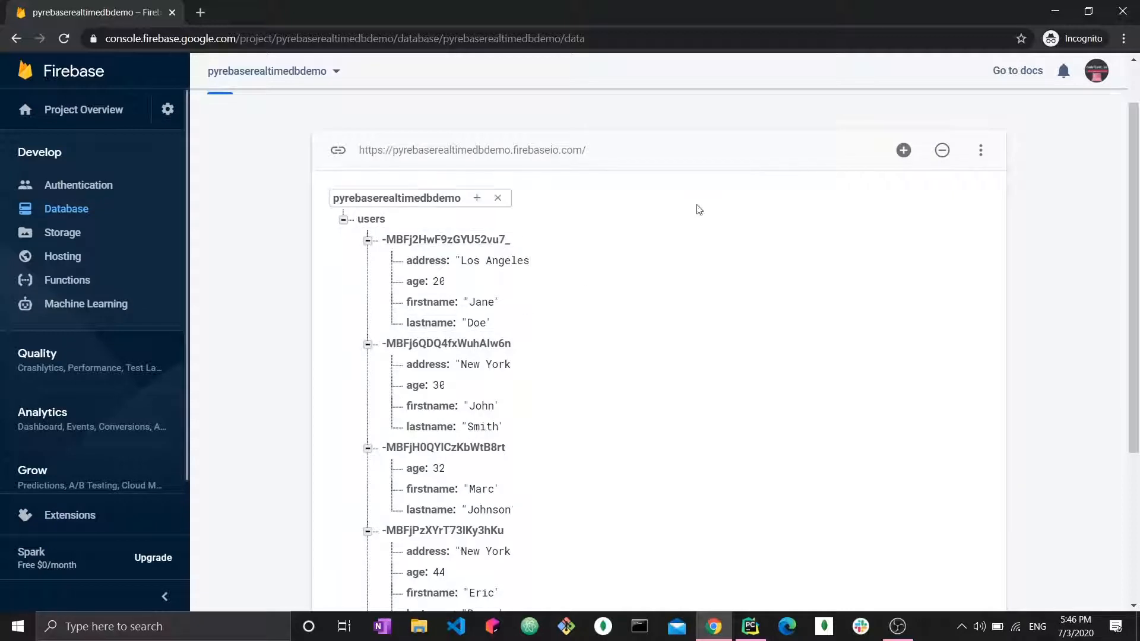
pyautogui.scroll(-3)
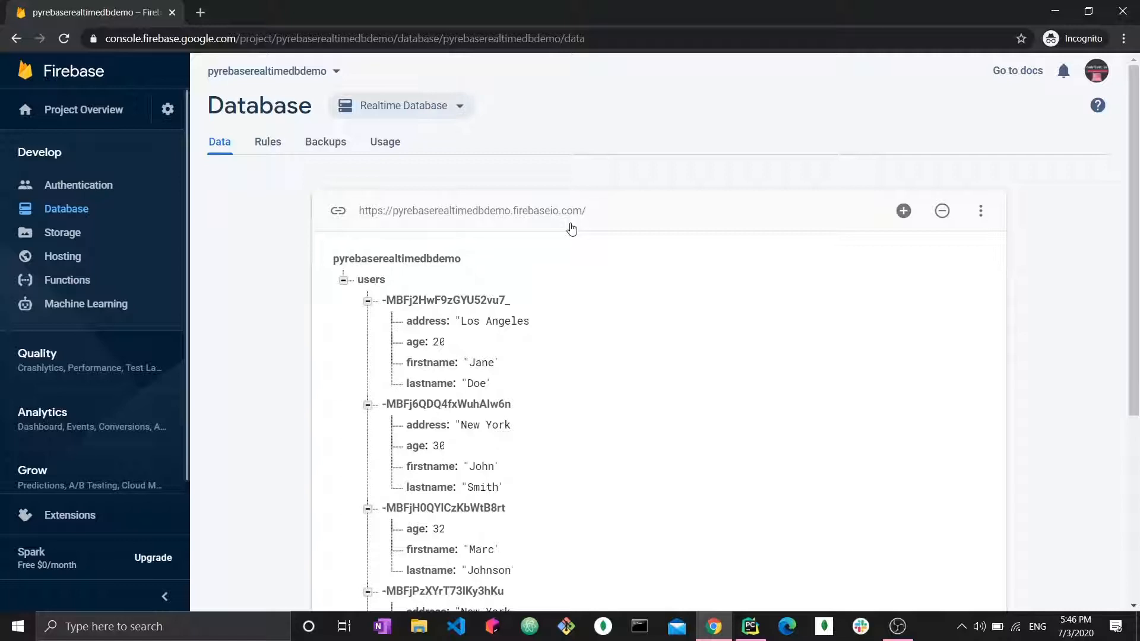
pyautogui.moveTo(583, 165)
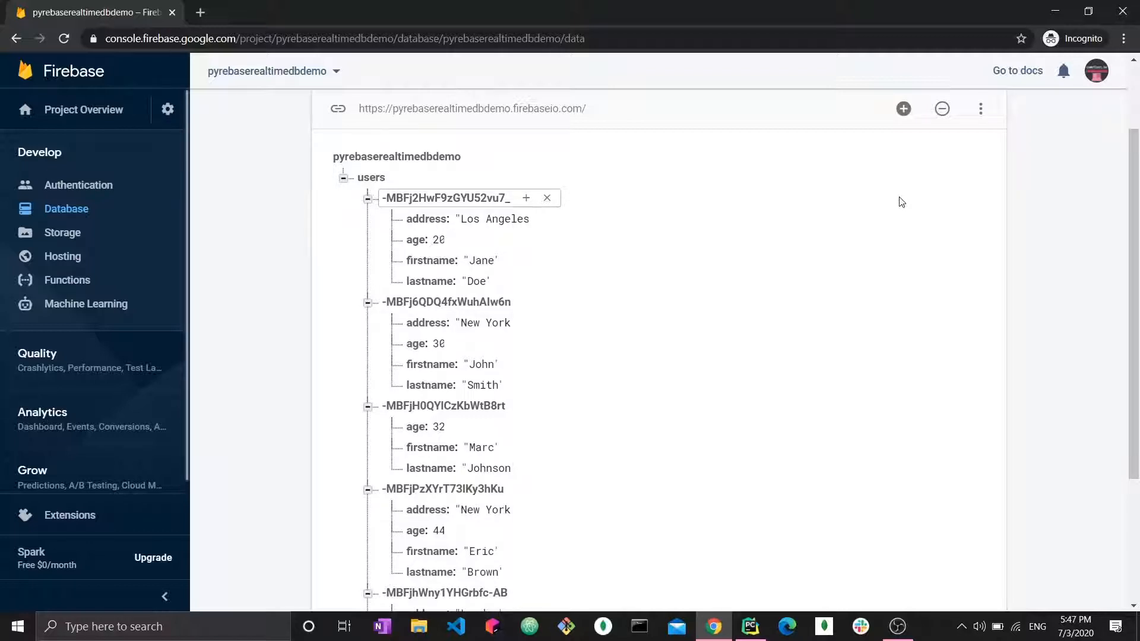
pyautogui.click(433, 531)
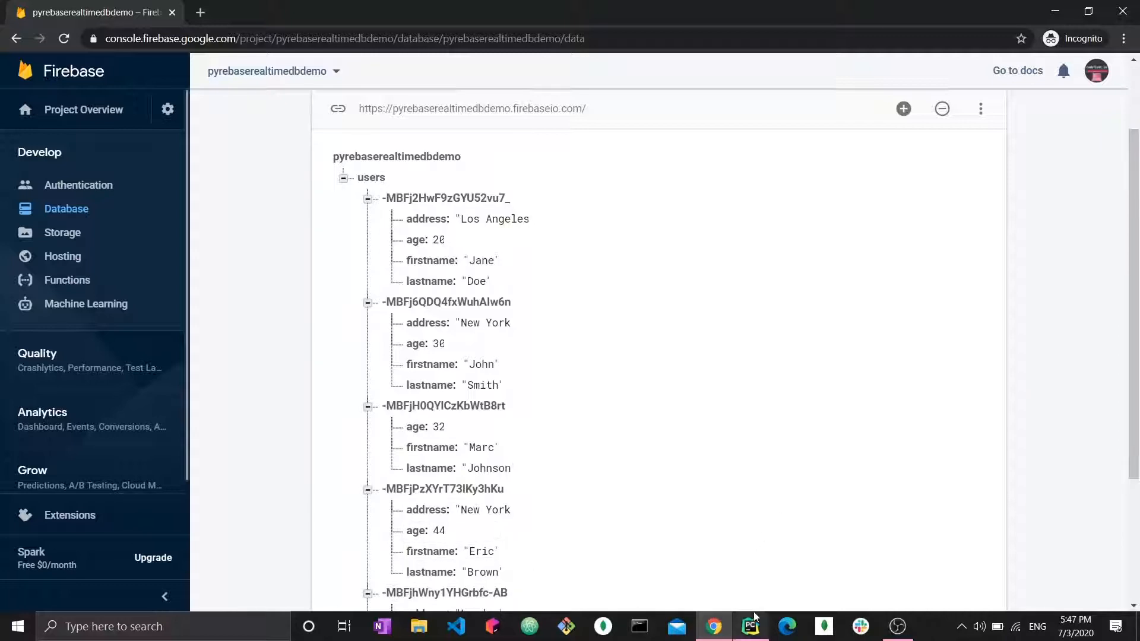
# Switch to the PyCharm project and install pyrebase with pip in its terminal
pyautogui.click(750, 627)
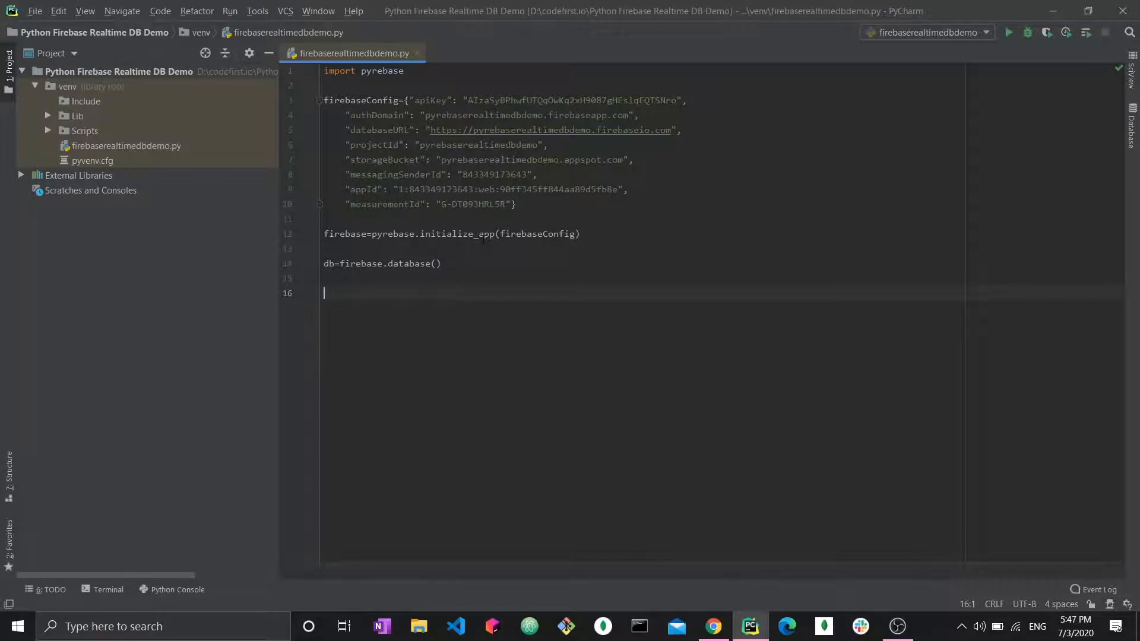
pyautogui.moveTo(110, 593)
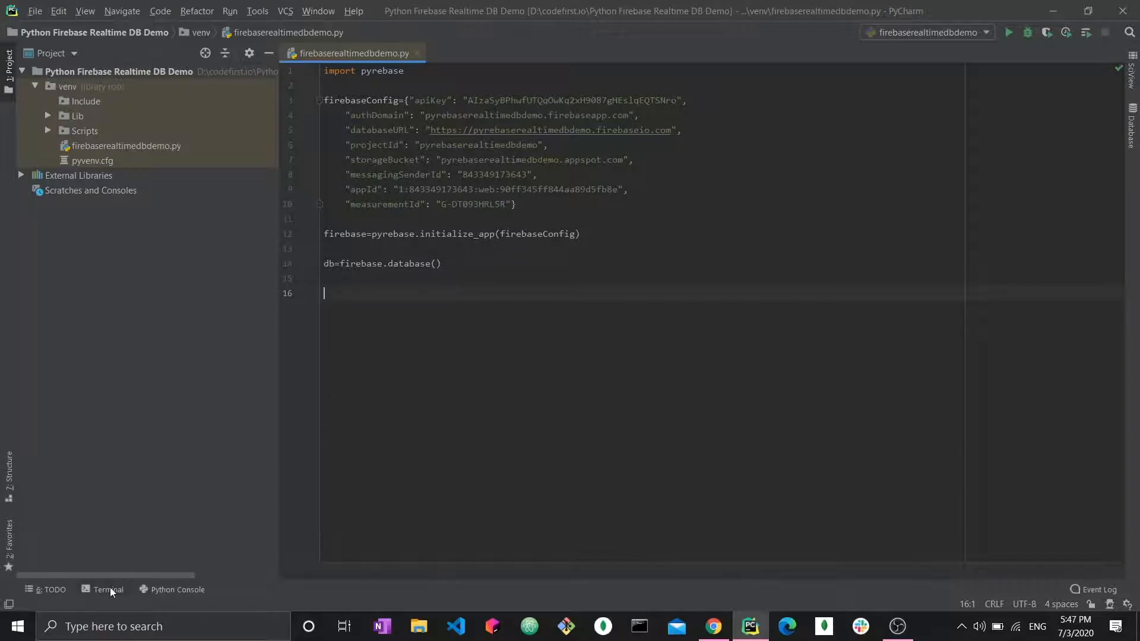
pyautogui.click(108, 589)
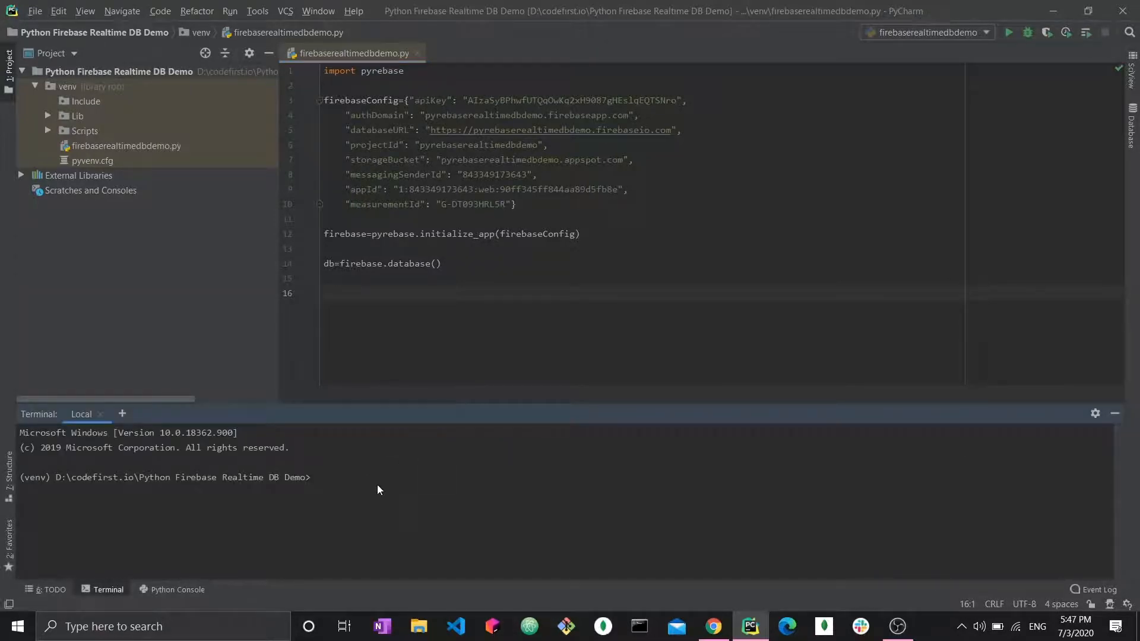
pyautogui.write('pip')
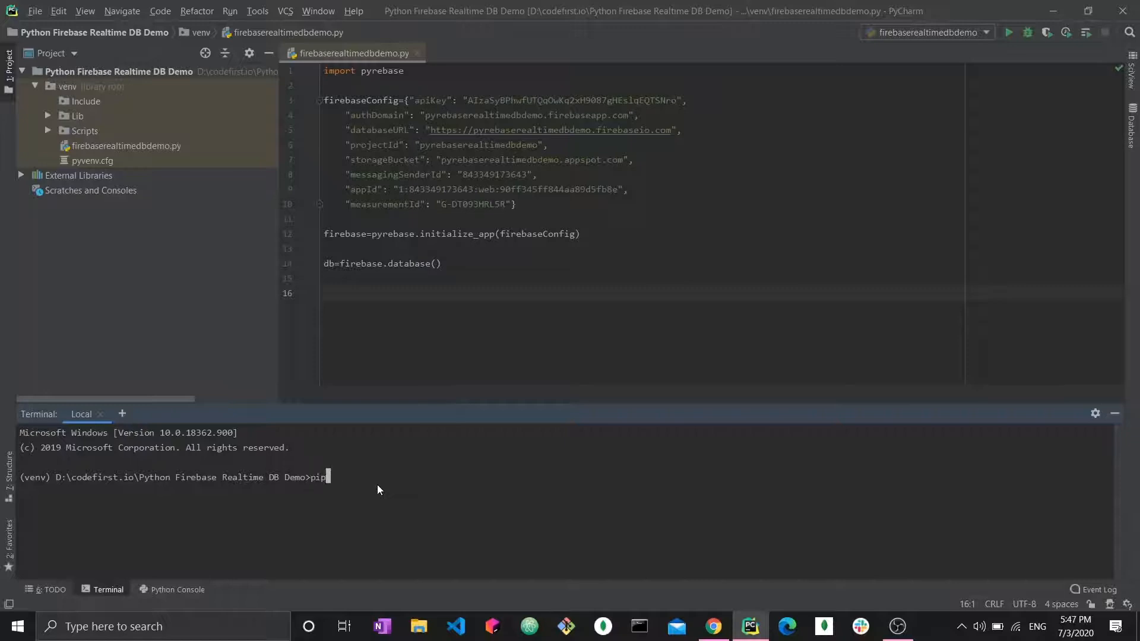
pyautogui.write('install pyrebas')
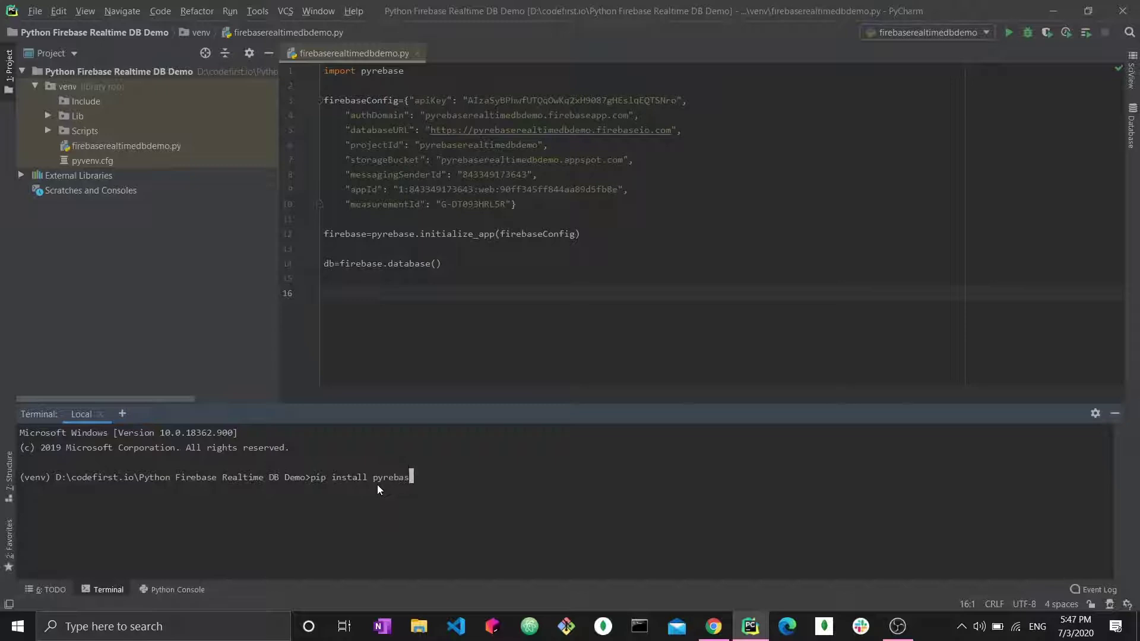
pyautogui.write('e')
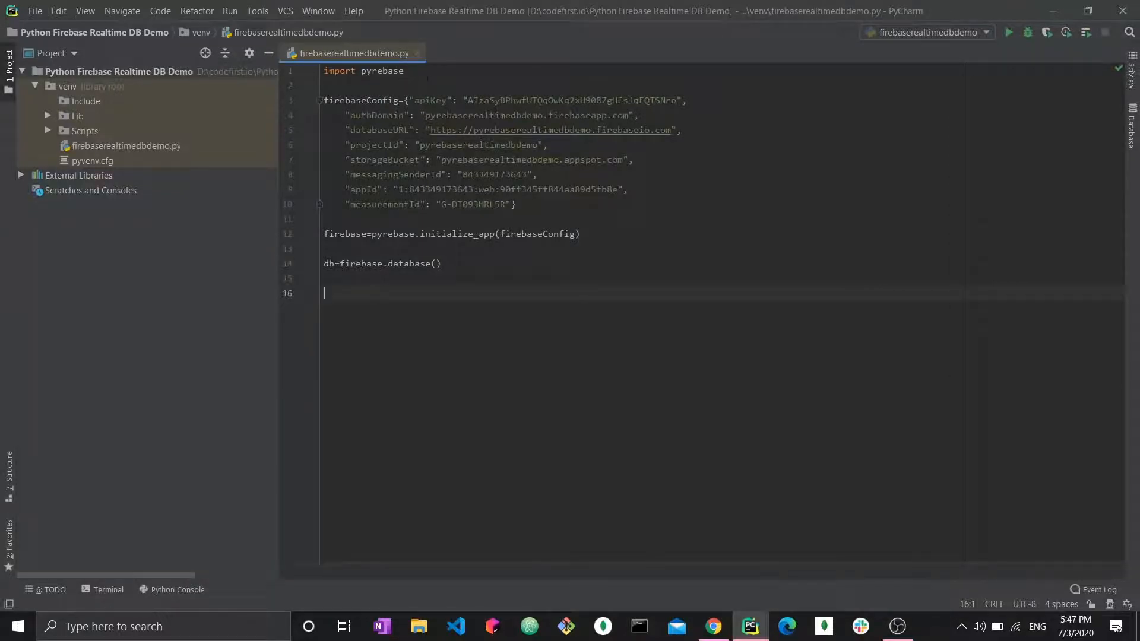
pyautogui.click(392, 144)
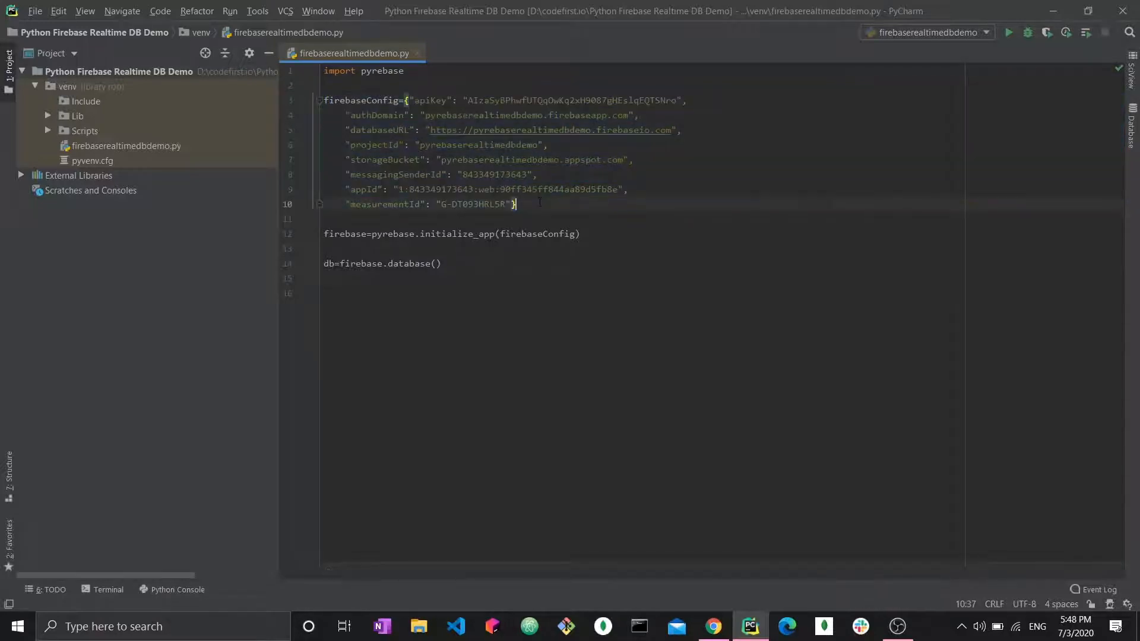
pyautogui.moveTo(404, 101); pyautogui.dragTo(516, 204)
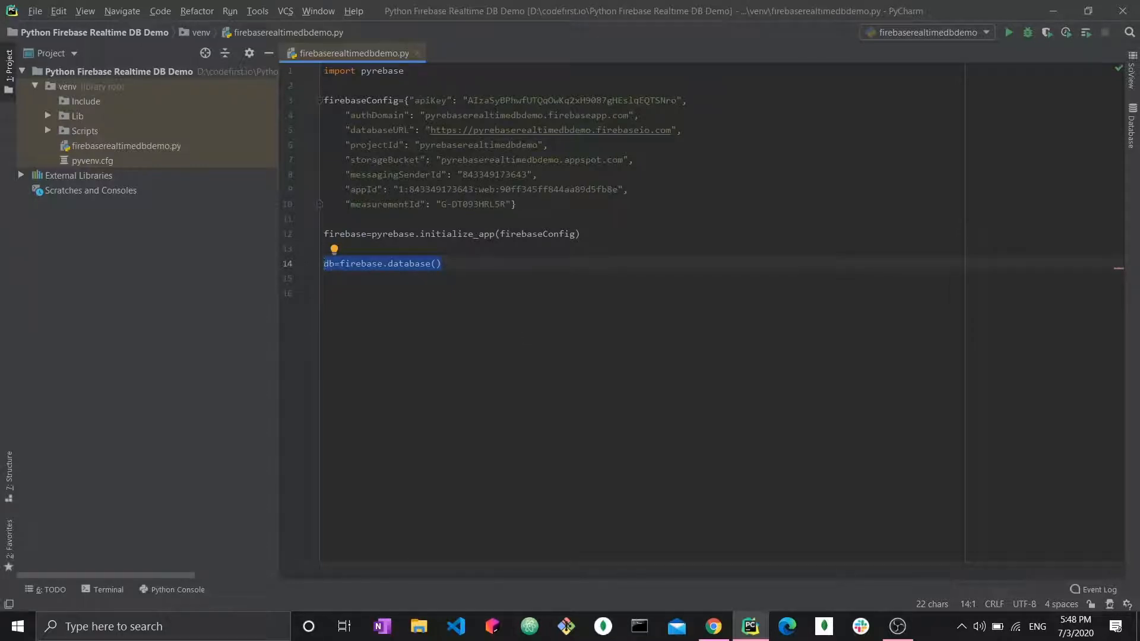
# Write auth=firebase.auth() and storage=firebase.storage() setup lines
pyautogui.write('auth')
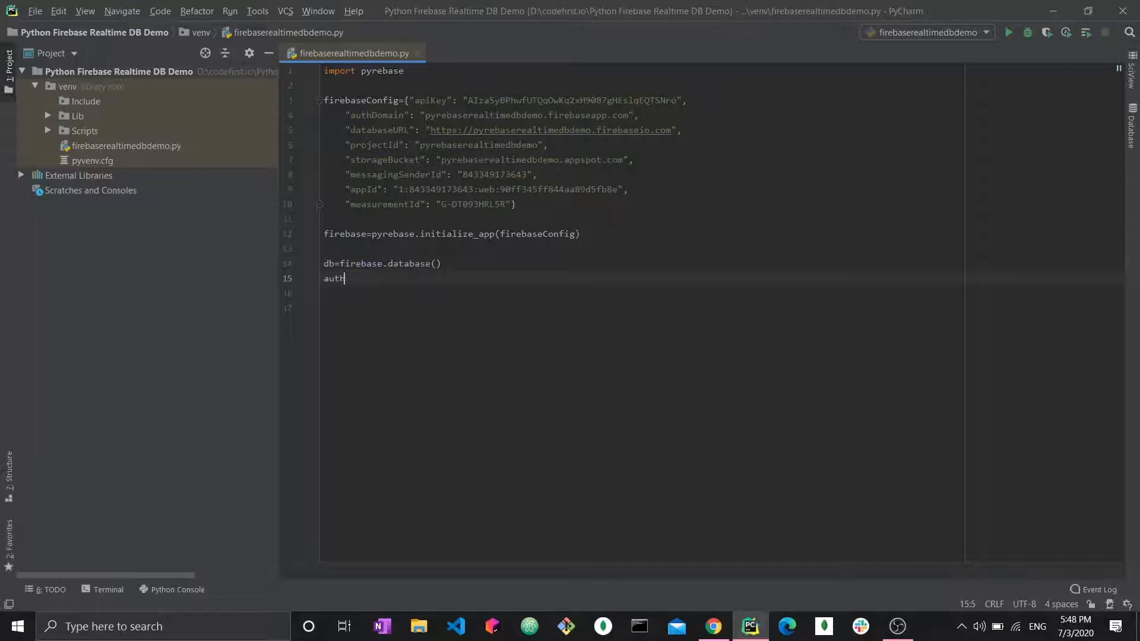
pyautogui.write('=firebase')
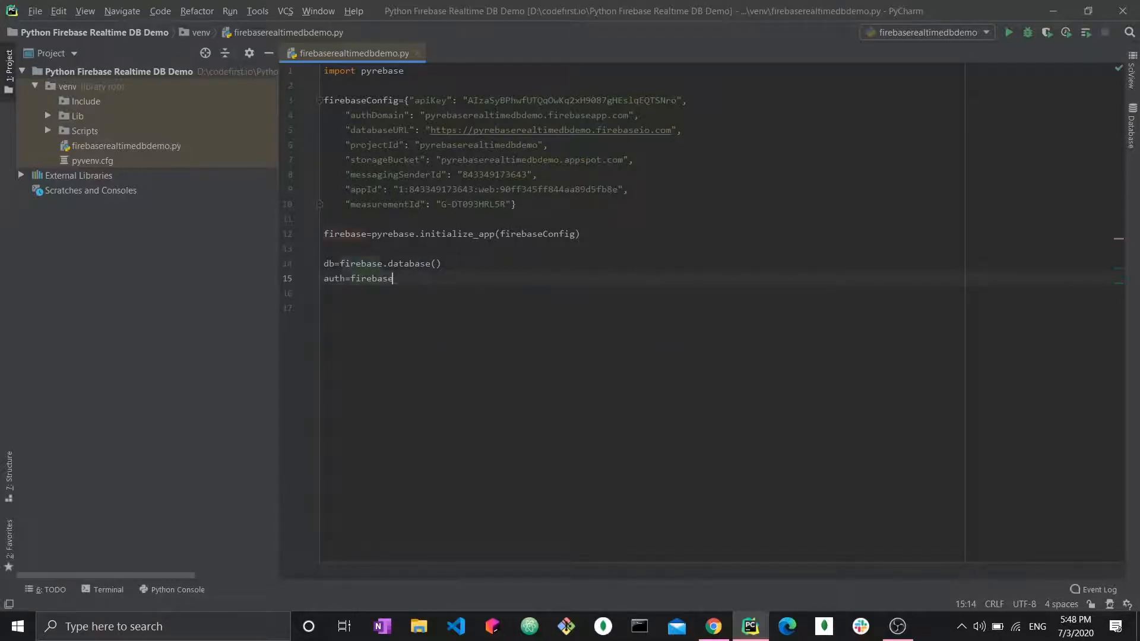
pyautogui.write('.auth(')
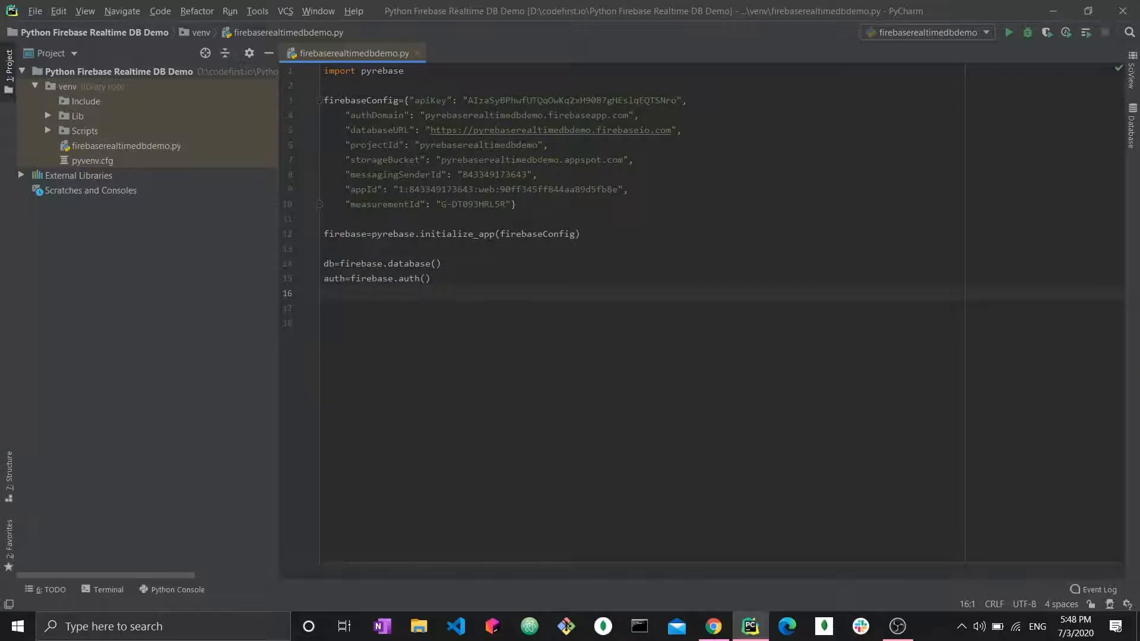
pyautogui.write('storage')
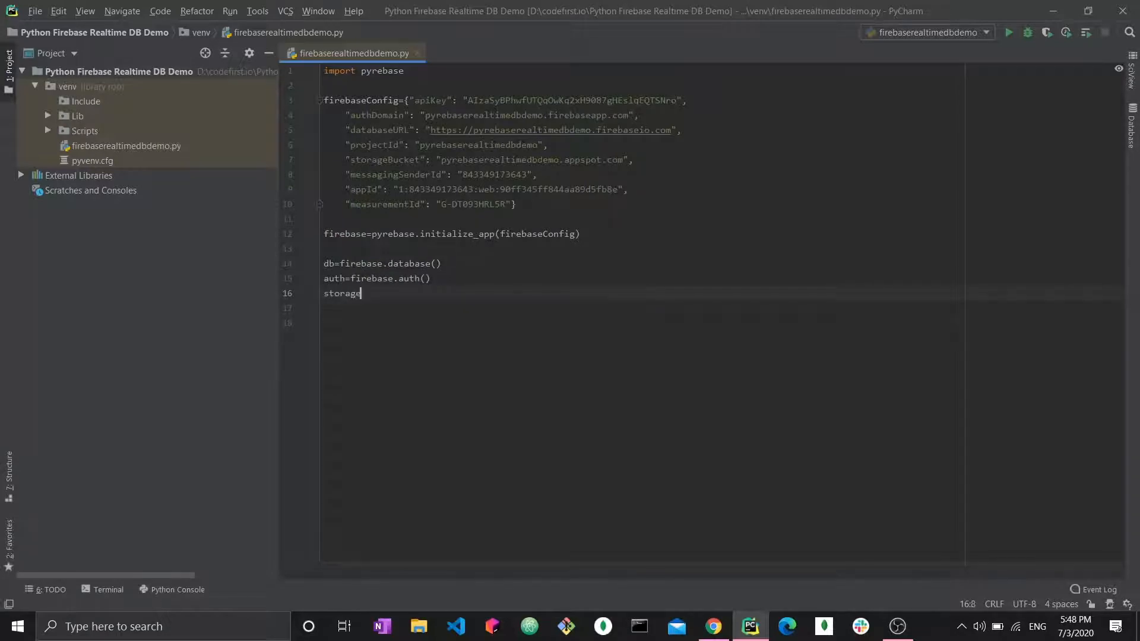
pyautogui.write('=firebase')
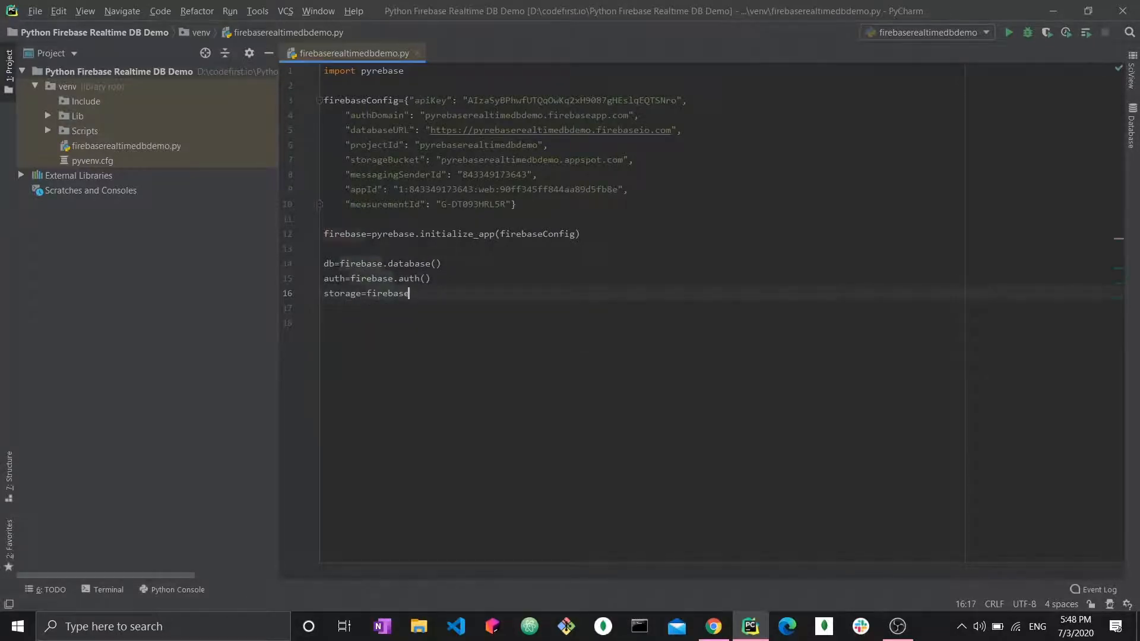
pyautogui.write('.stor')
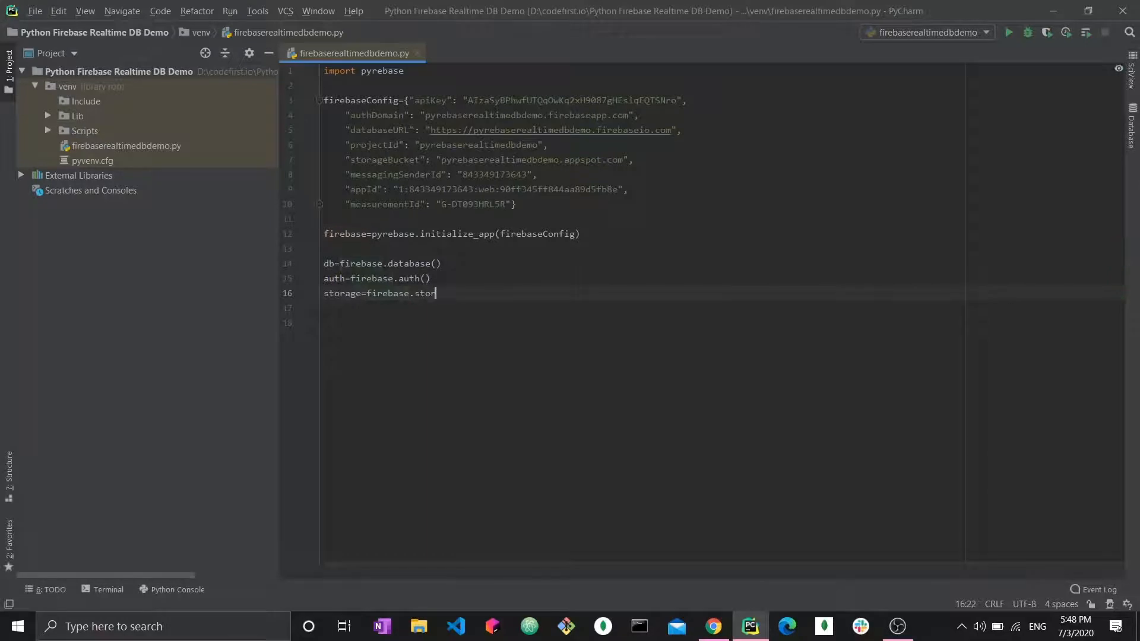
pyautogui.write('age()')
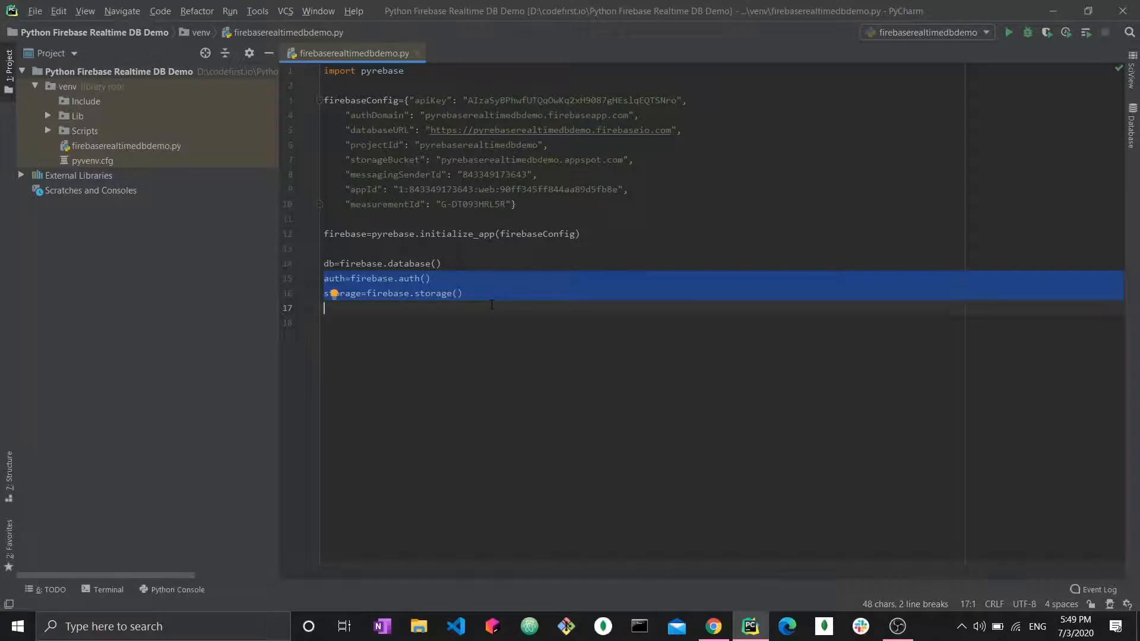
# Delete the auth and storage lines and start a '#Retrieve Data' comment below the database line
pyautogui.press('Delete')
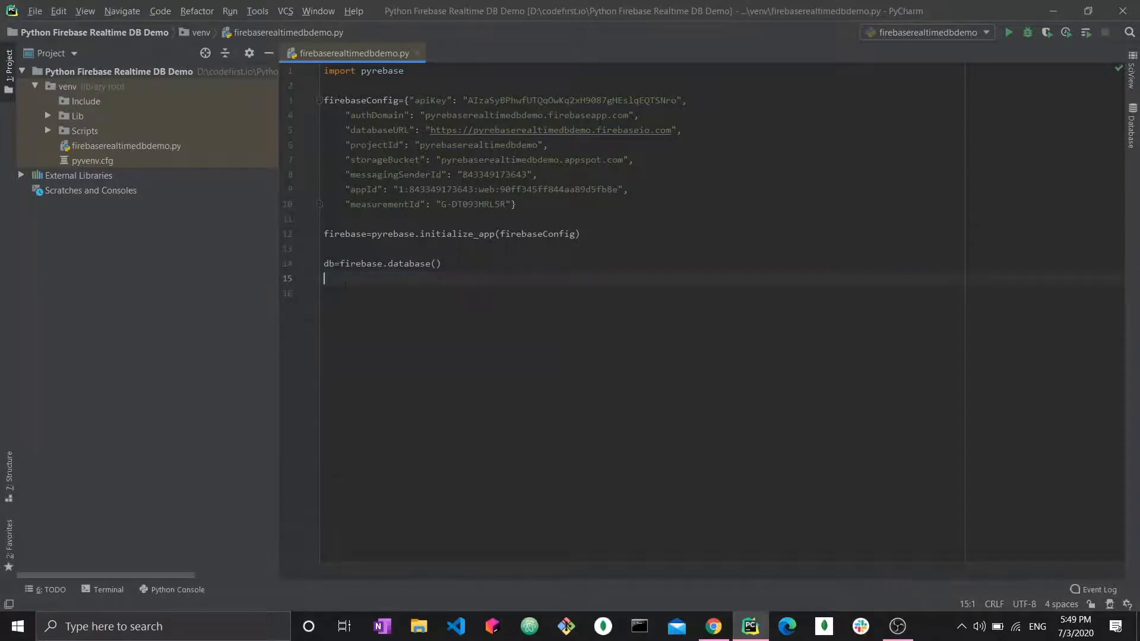
pyautogui.press('Enter')
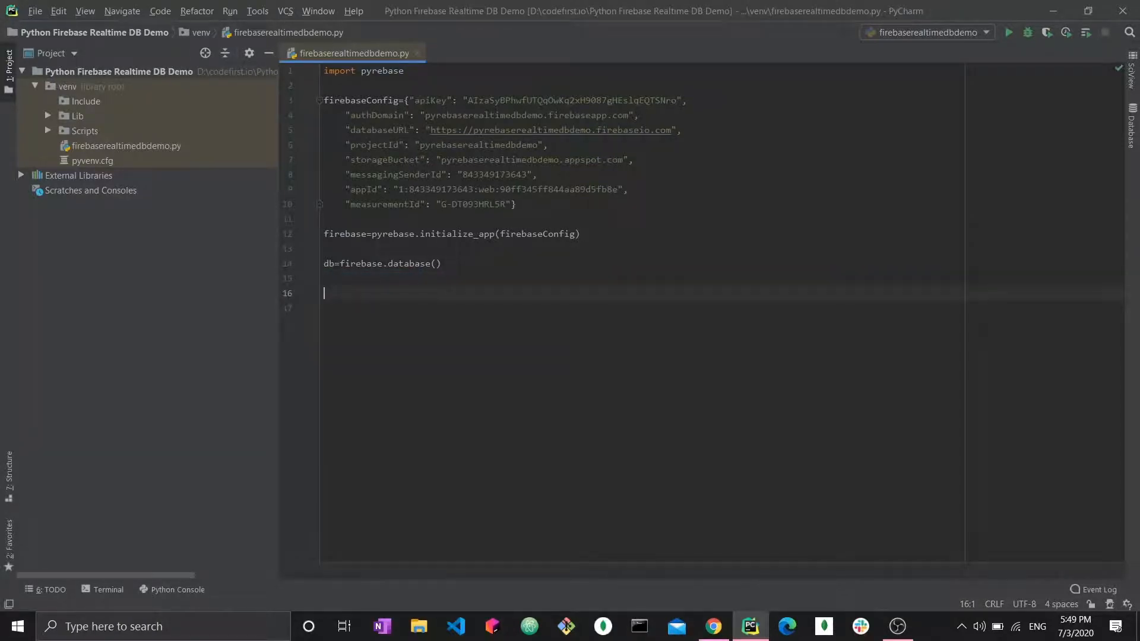
pyautogui.write('#Retrieve Data')
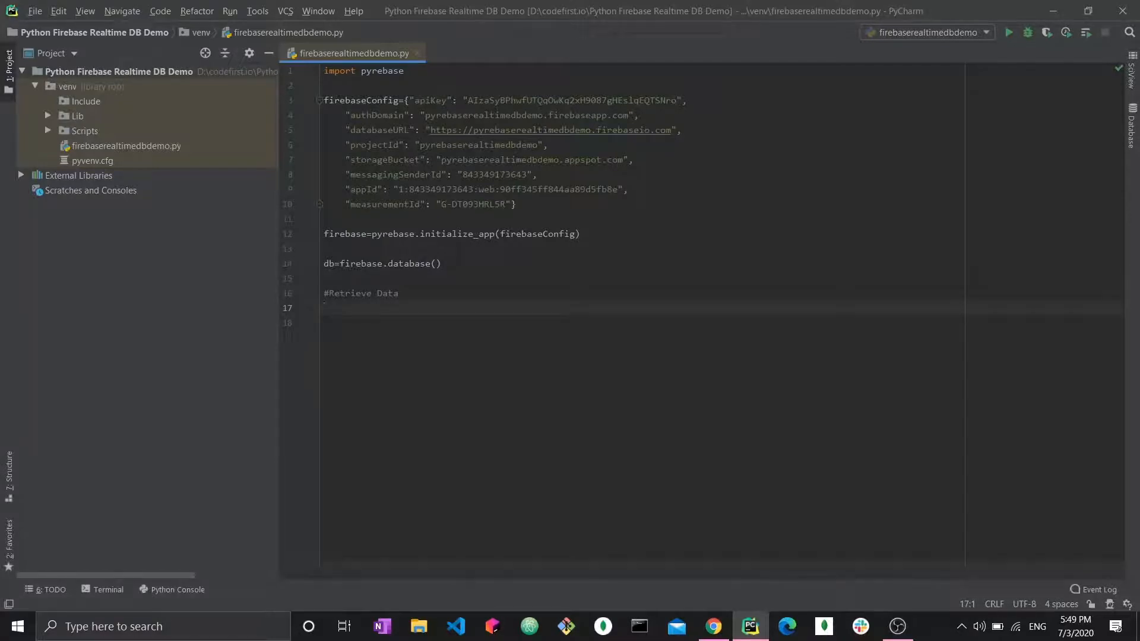
# Write db.child("users").get() under the Retrieve Data comment
pyautogui.write('.get')
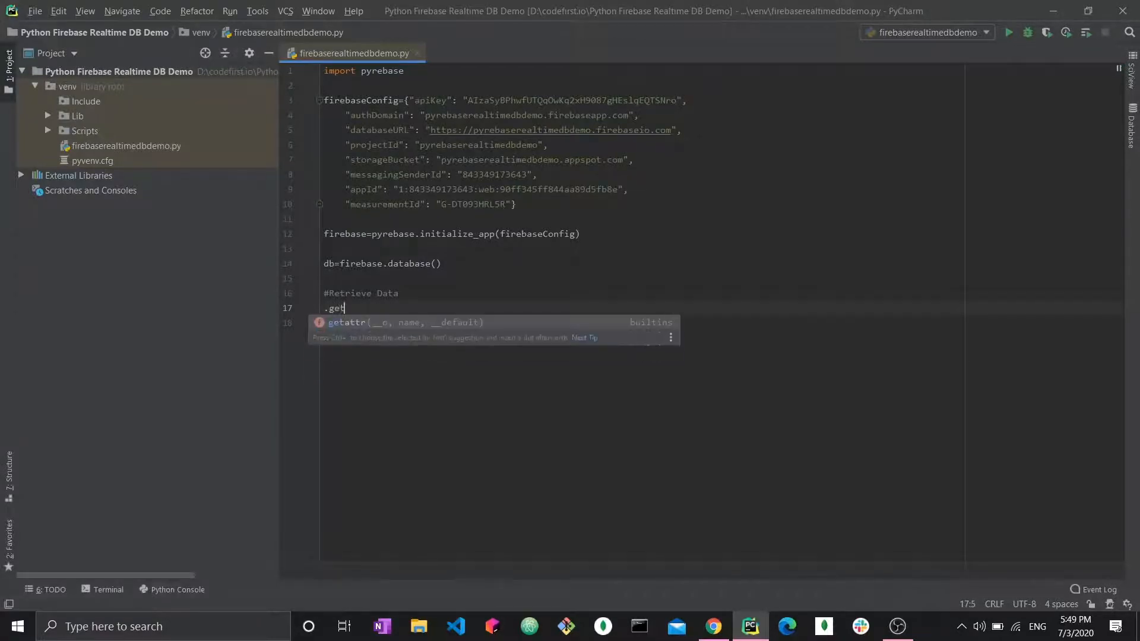
pyautogui.press('Escape')
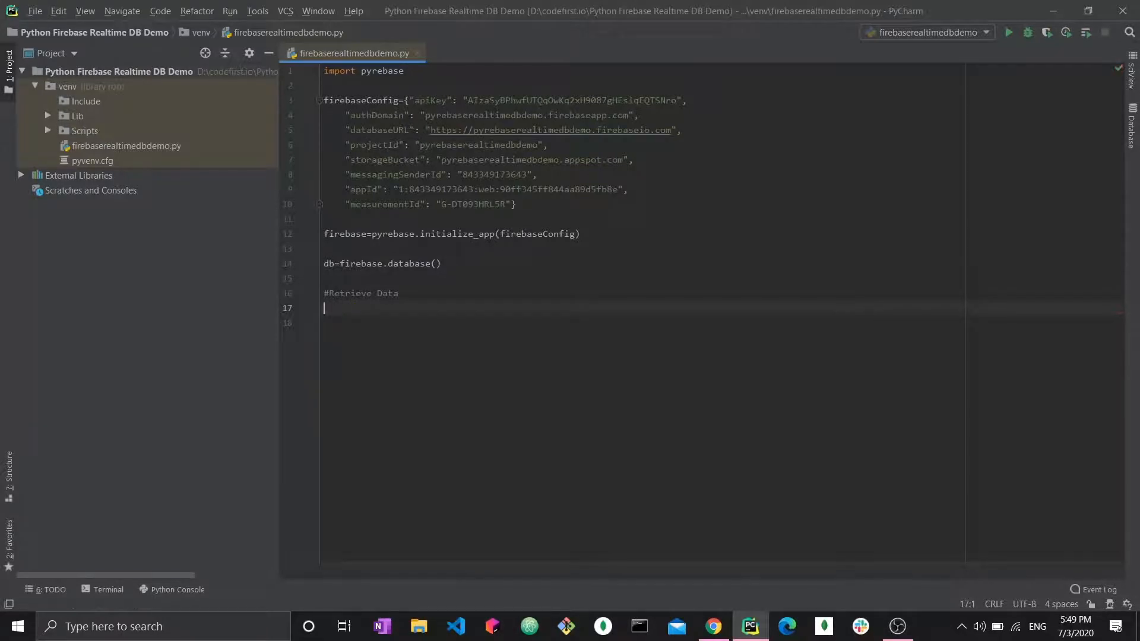
pyautogui.write('db')
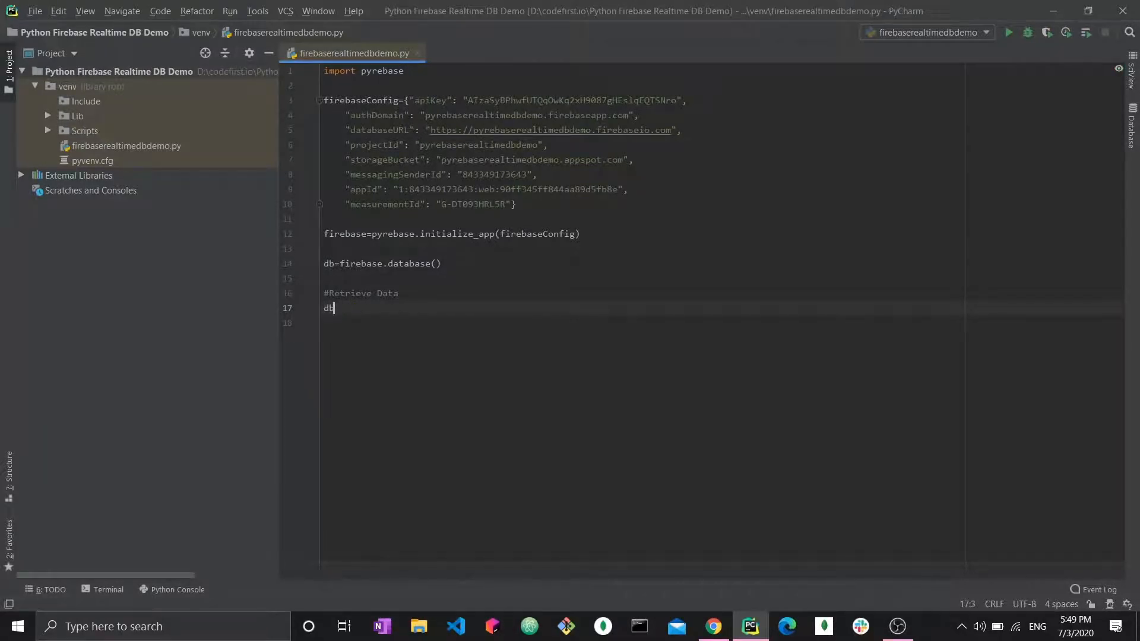
pyautogui.write('.child(')
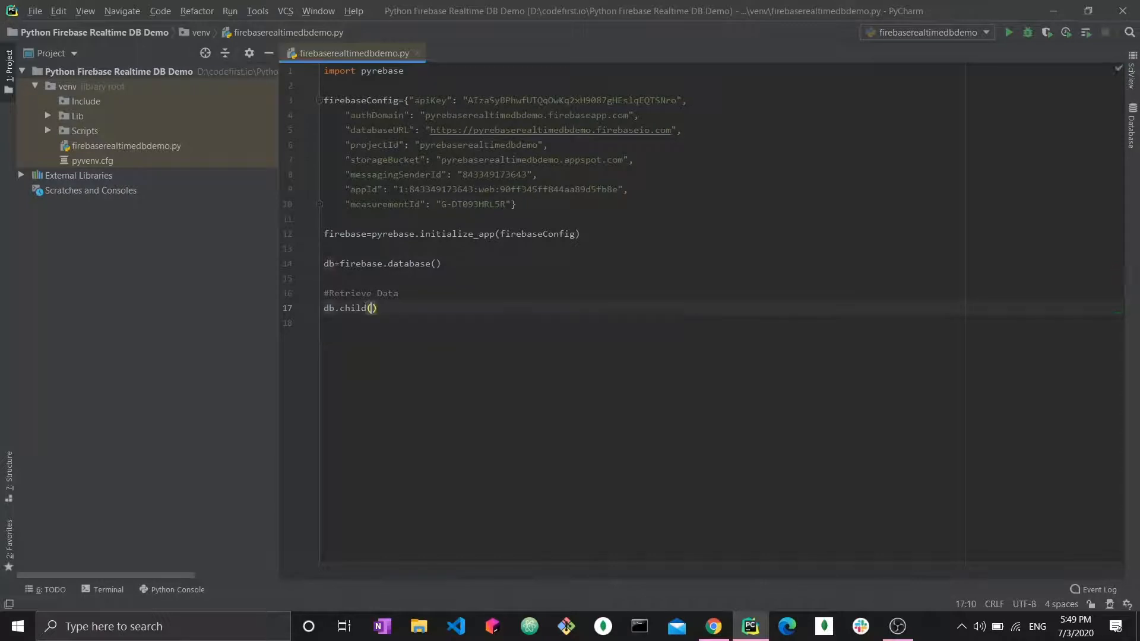
pyautogui.write('"users"')
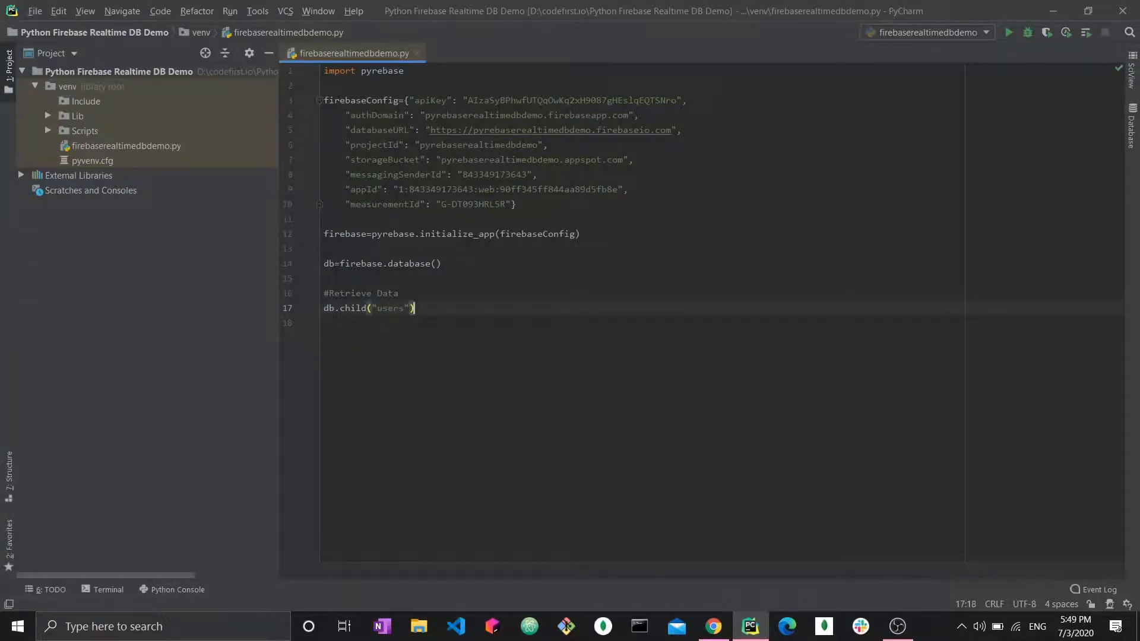
pyautogui.write('.get()')
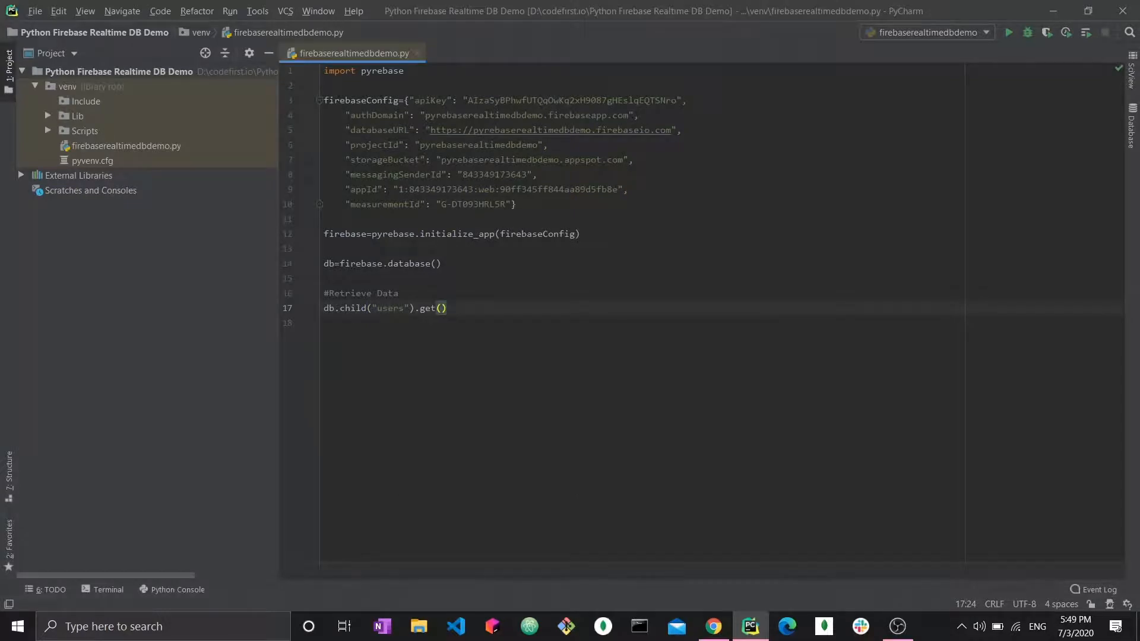
pyautogui.moveTo(564, 380)
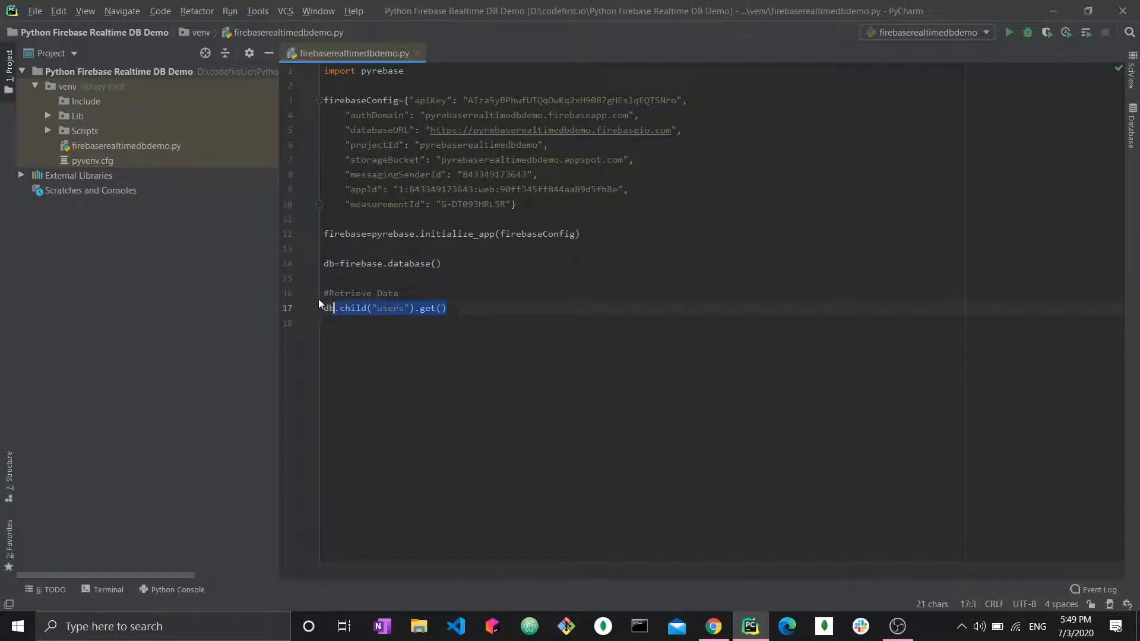
pyautogui.click(324, 308)
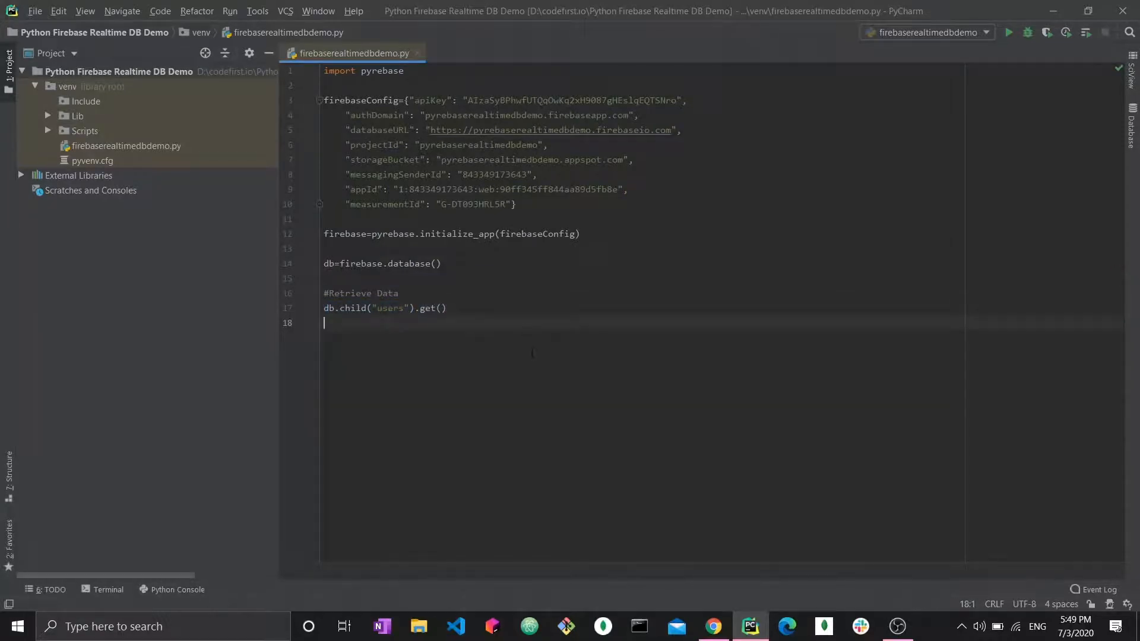
pyautogui.click(713, 626)
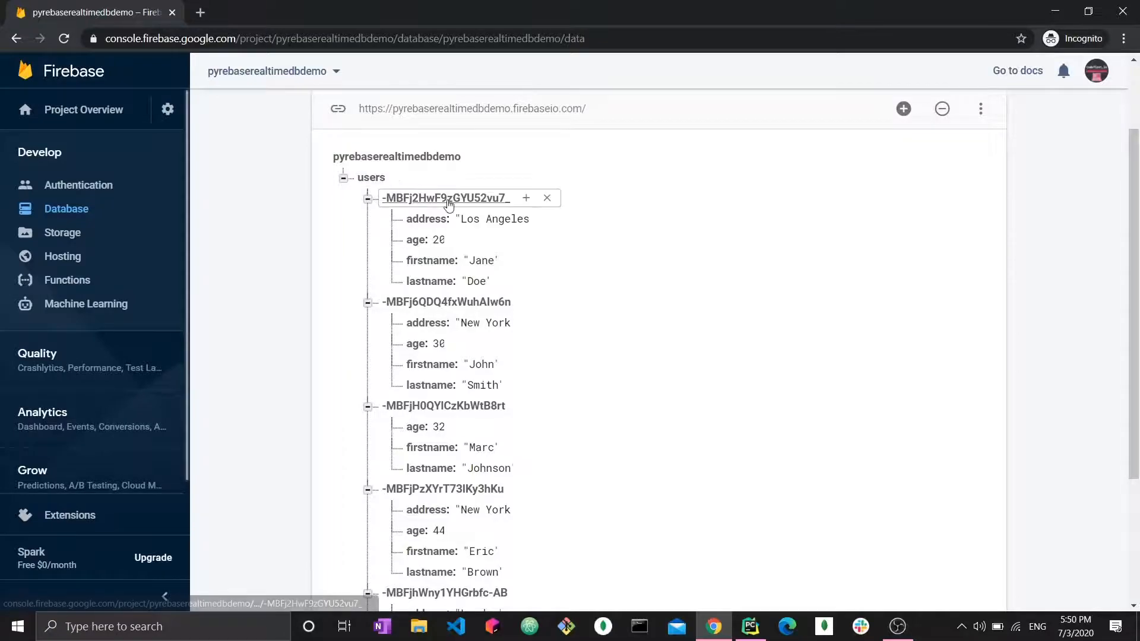
pyautogui.click(751, 627)
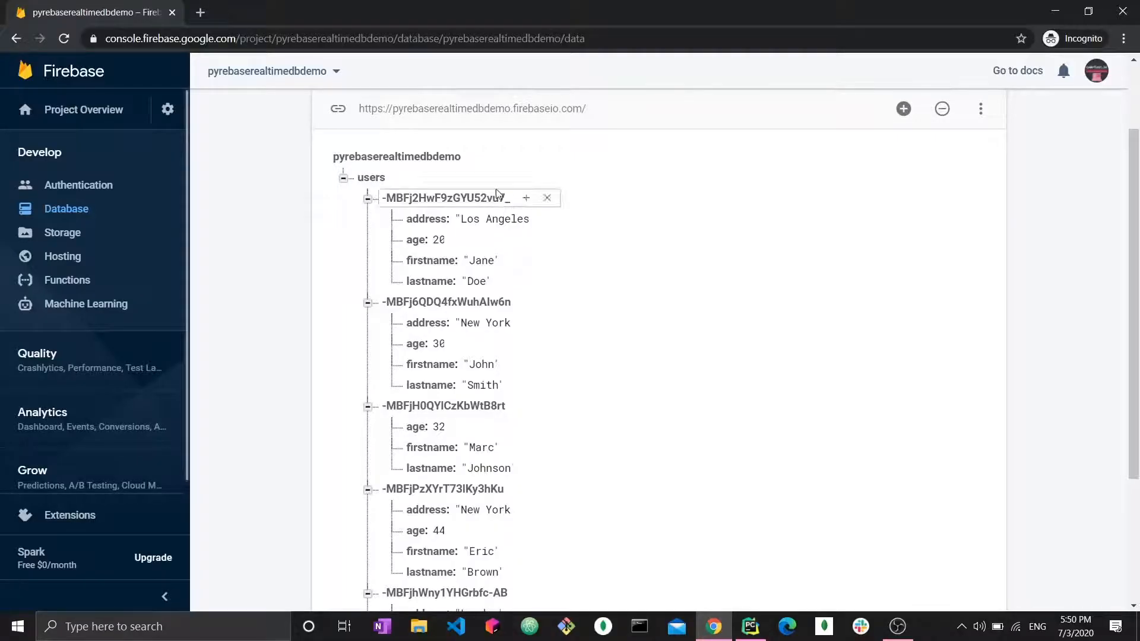
pyautogui.click(941, 108)
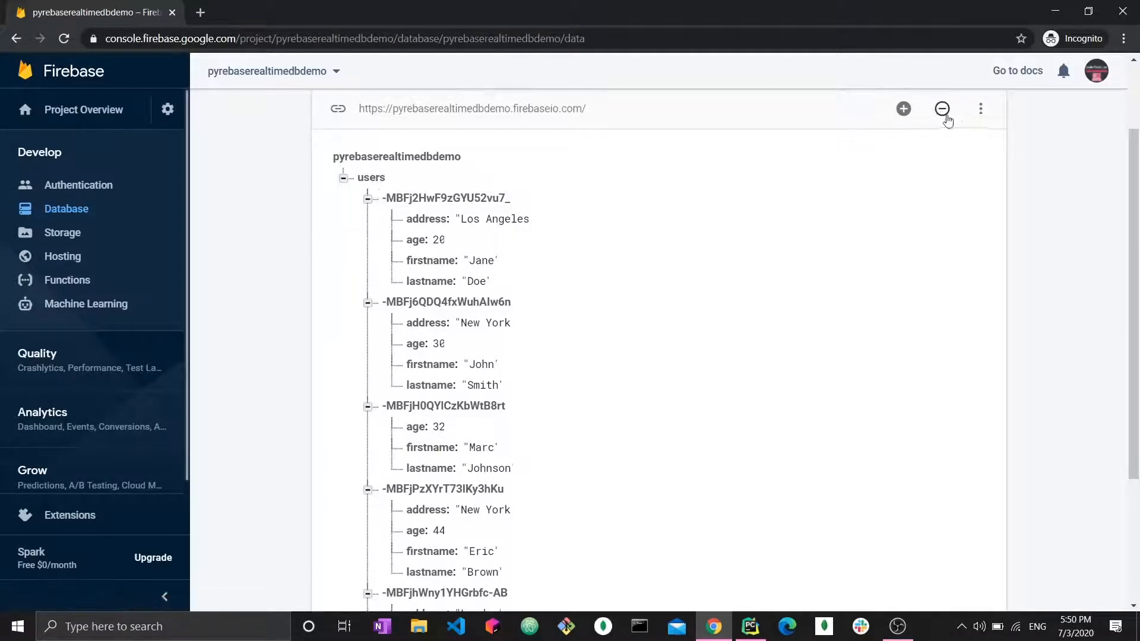
pyautogui.click(942, 109)
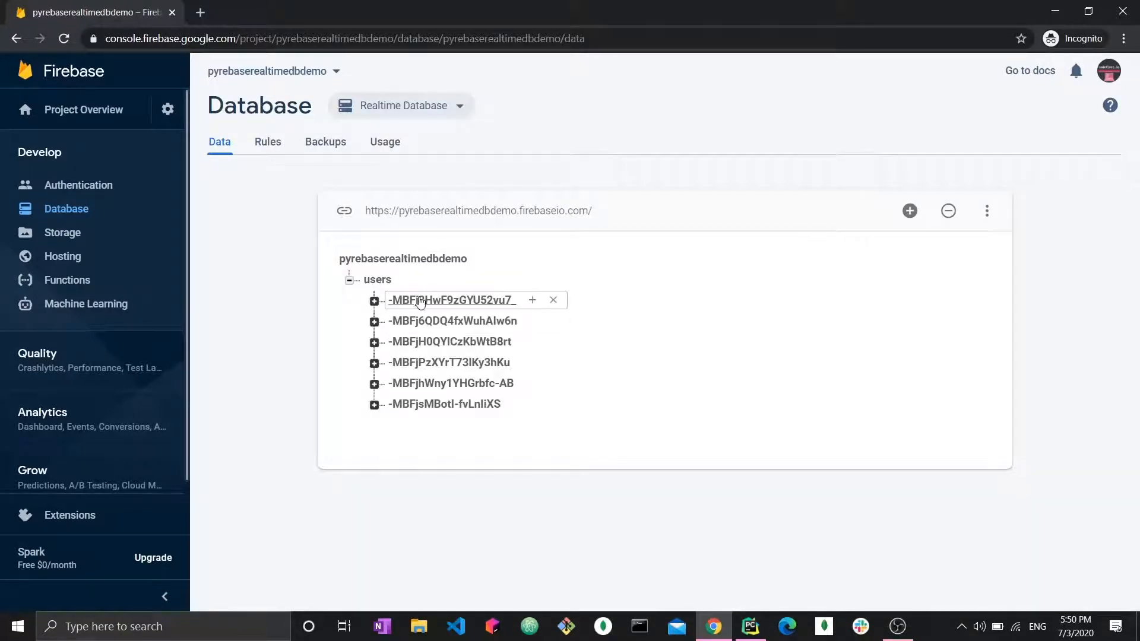
pyautogui.click(374, 300)
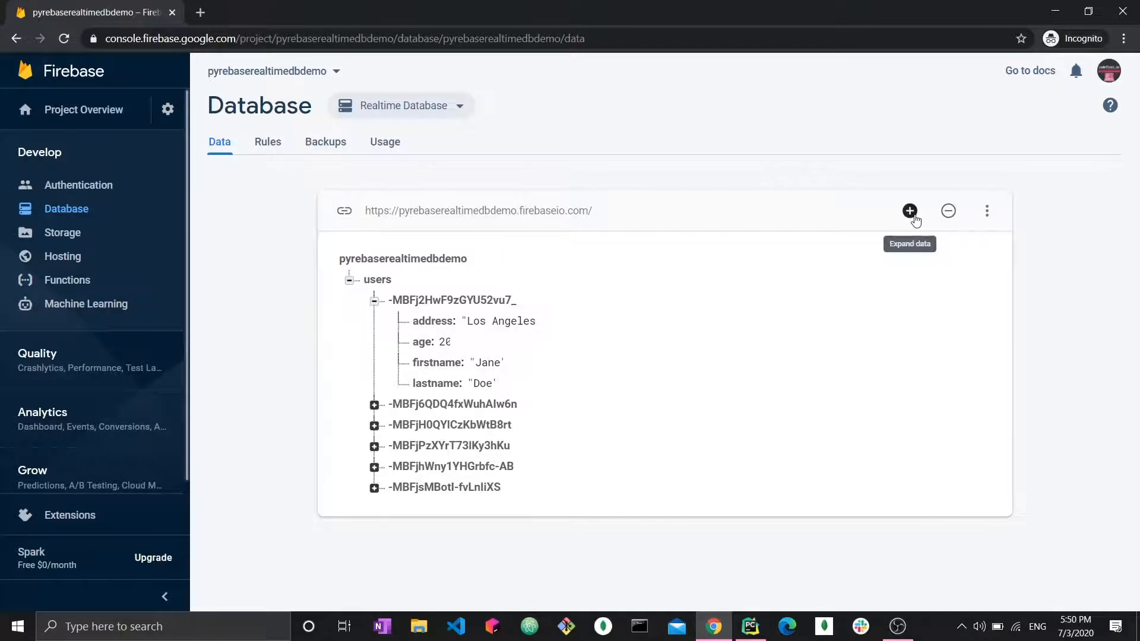
pyautogui.click(910, 211)
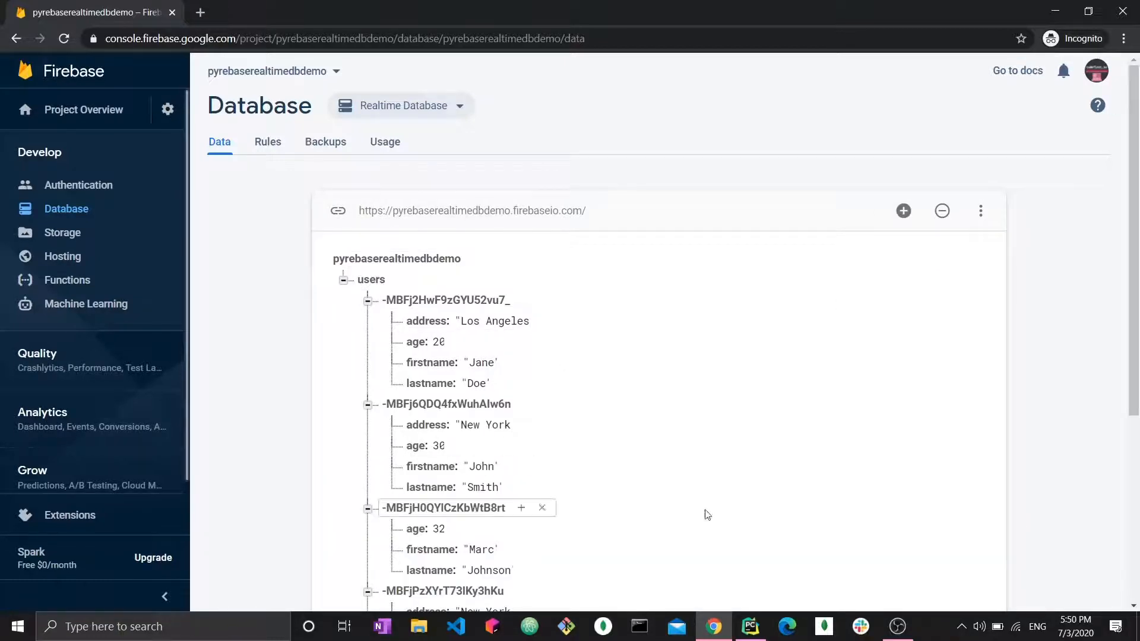
pyautogui.click(749, 626)
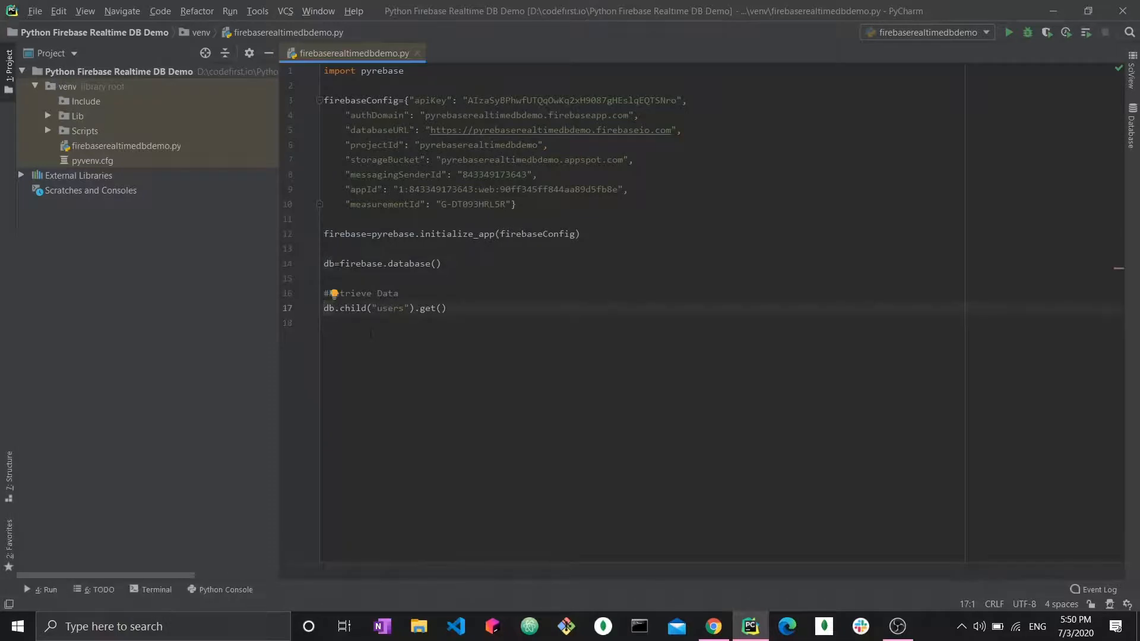
# Assign the fetch to users, print(users), and run to get a PyreResponse object
pyautogui.write('users=')
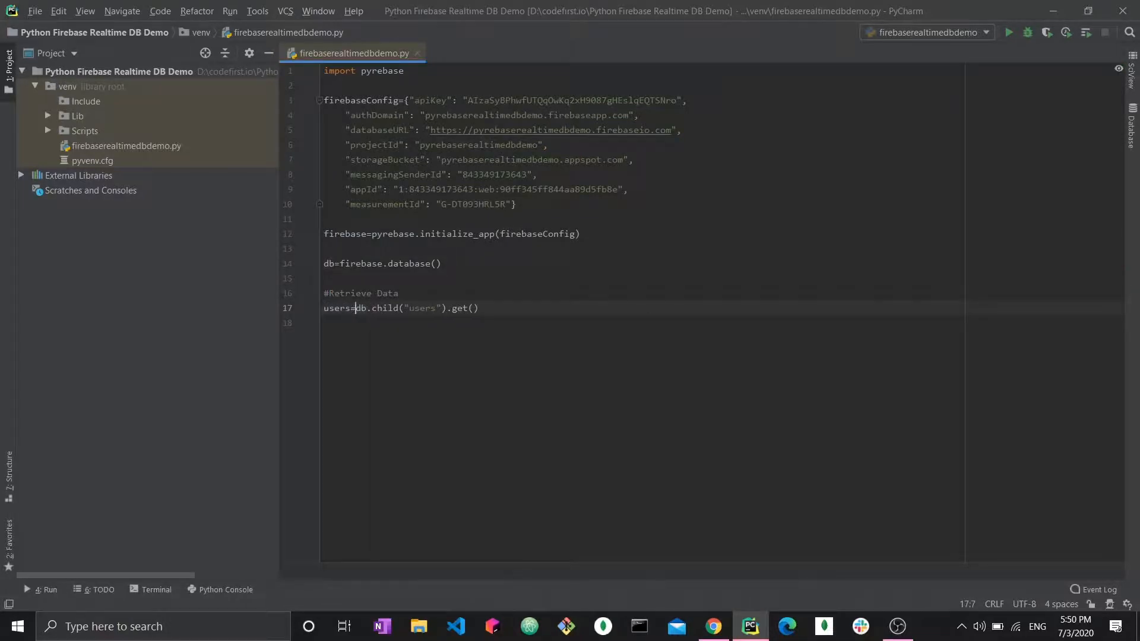
pyautogui.press('Enter')
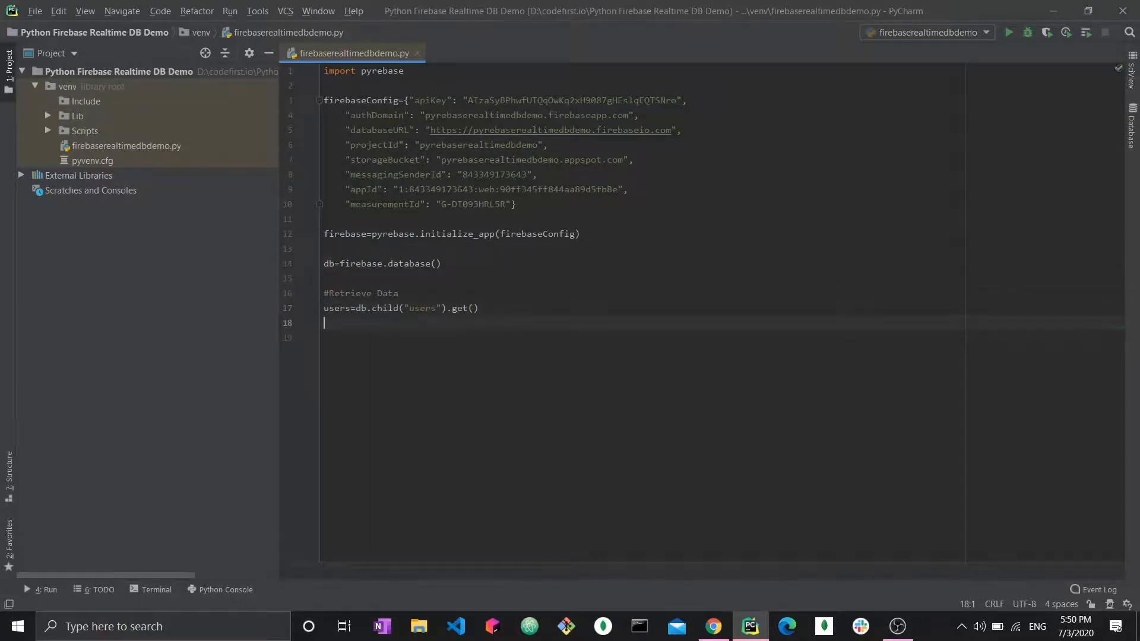
pyautogui.write('print(users')
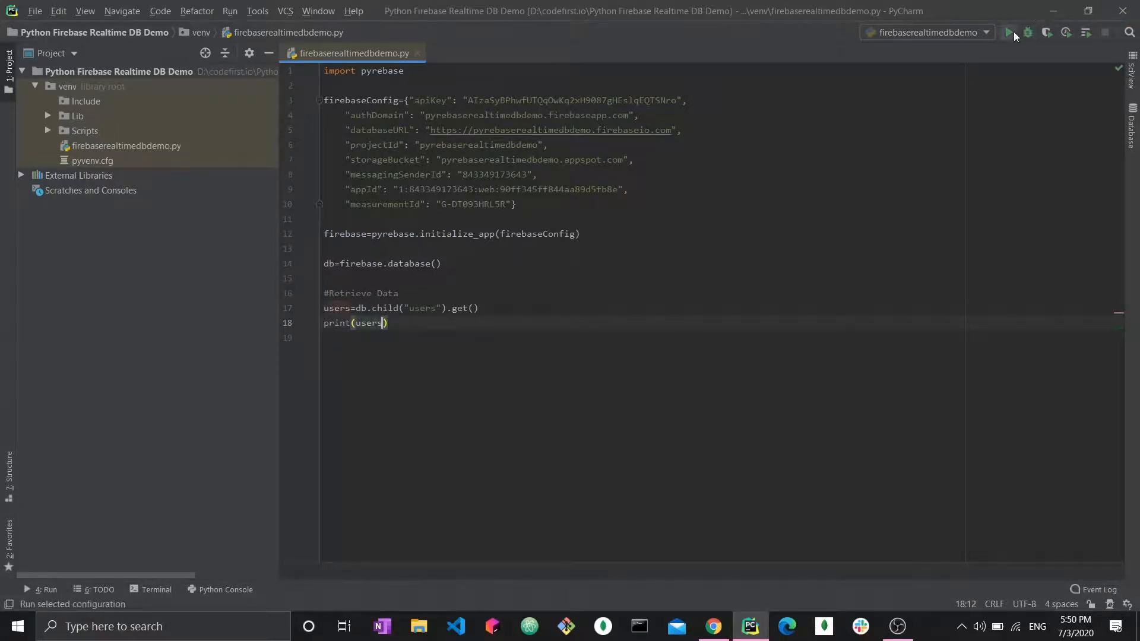
pyautogui.click(1012, 33)
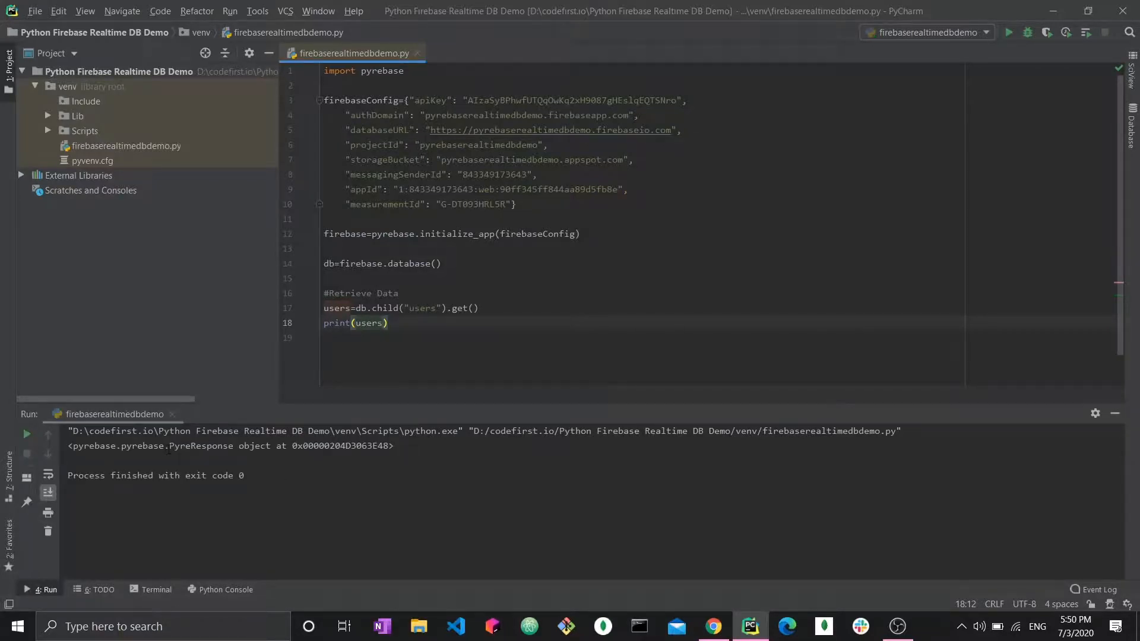
pyautogui.doubleClick(201, 446)
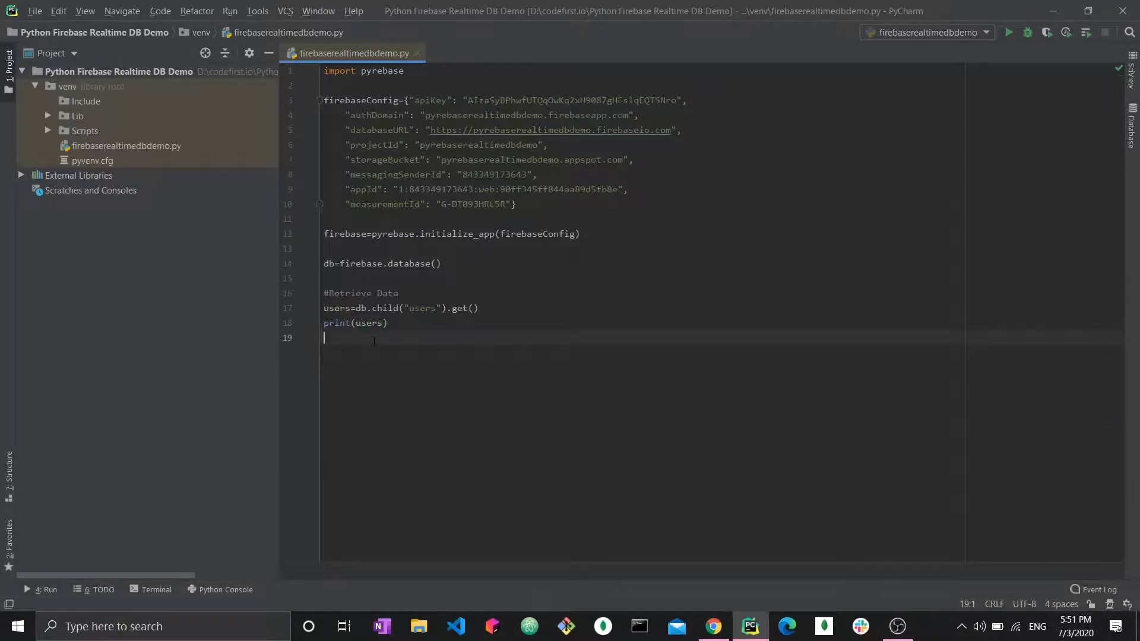
# Print users.val() and run to output the user records as an OrderedDict
pyautogui.click(381, 323)
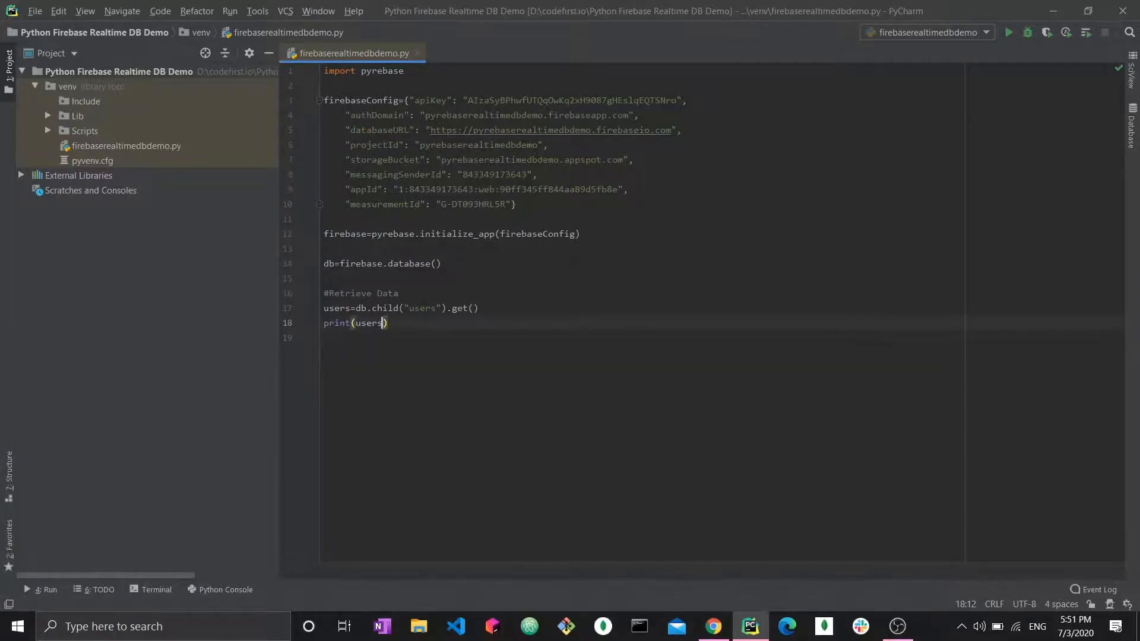
pyautogui.write('.val()')
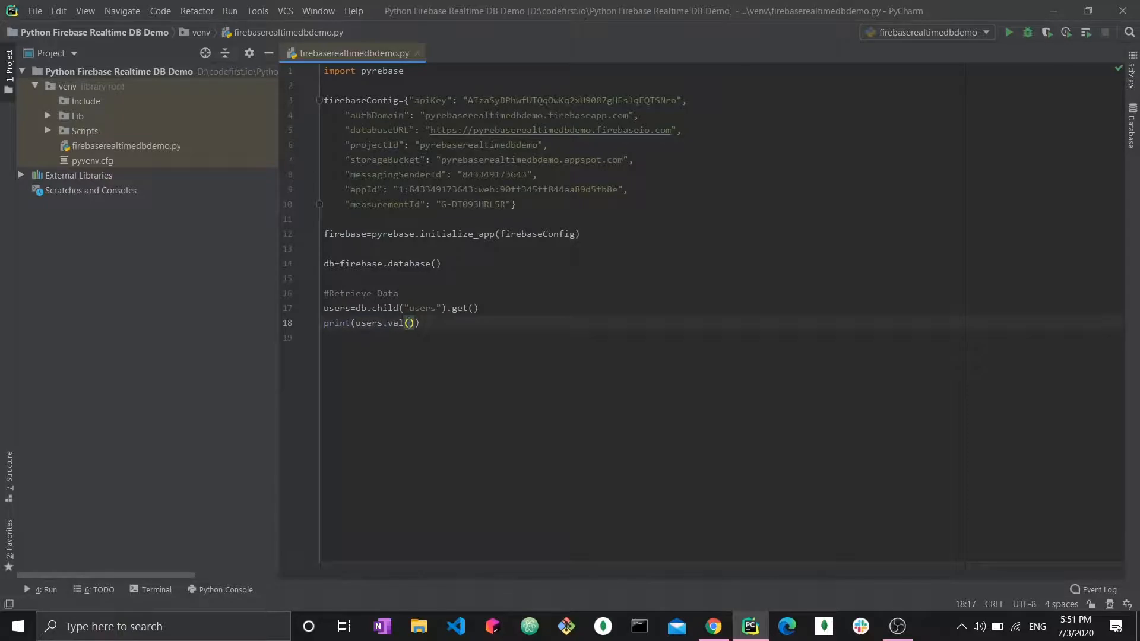
pyautogui.click(1012, 32)
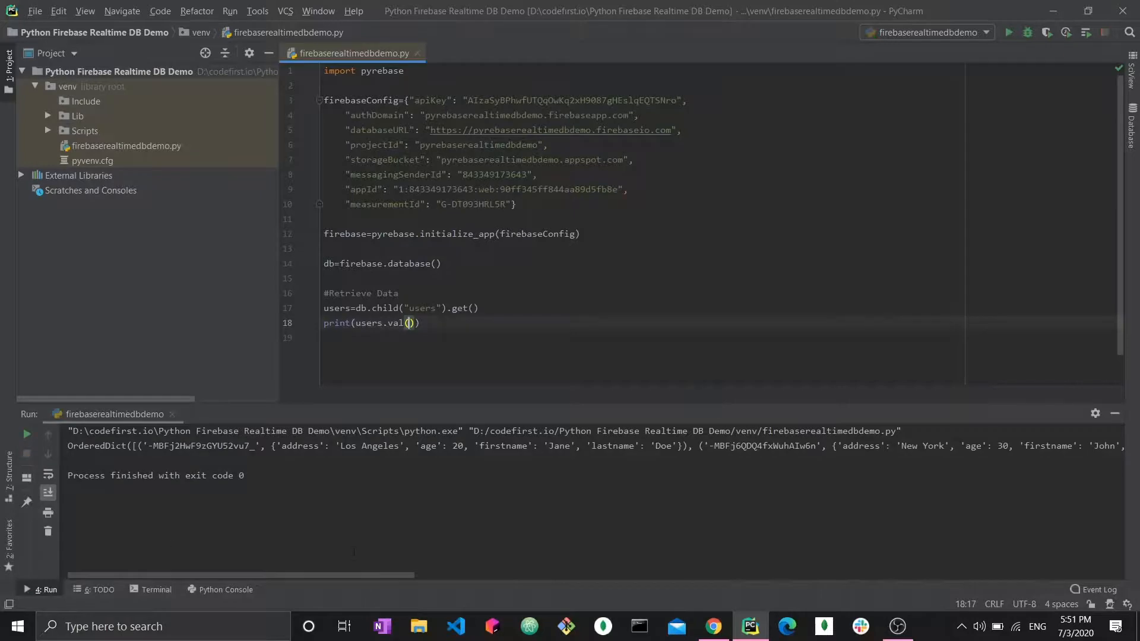
pyautogui.moveTo(141, 579)
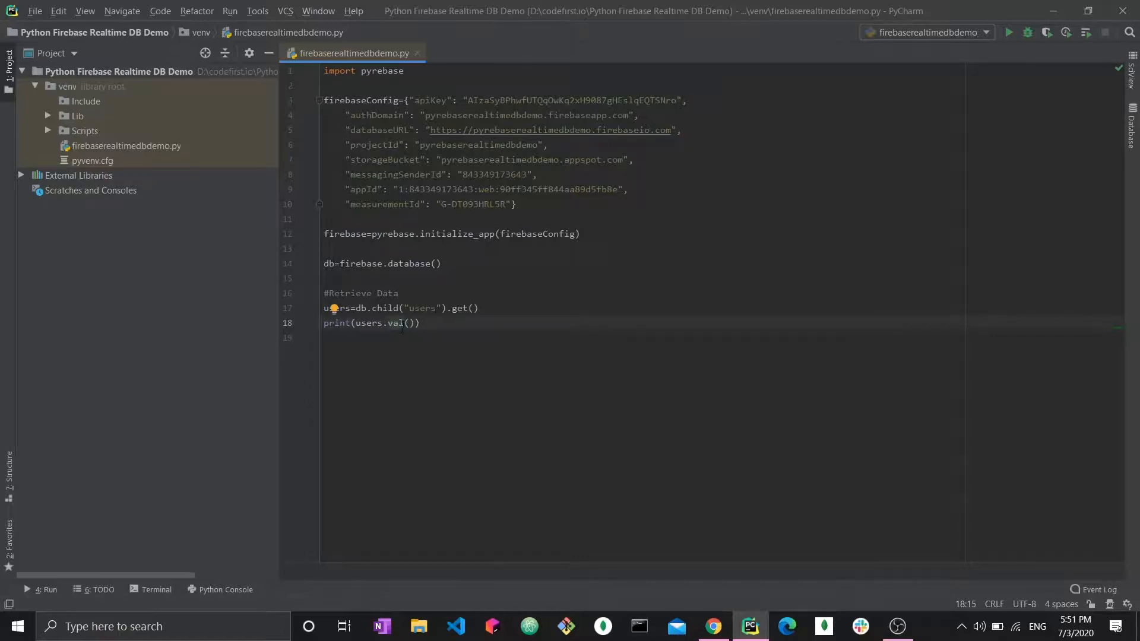
# Print users.key() instead and run, outputting just 'users'
pyautogui.write('key')
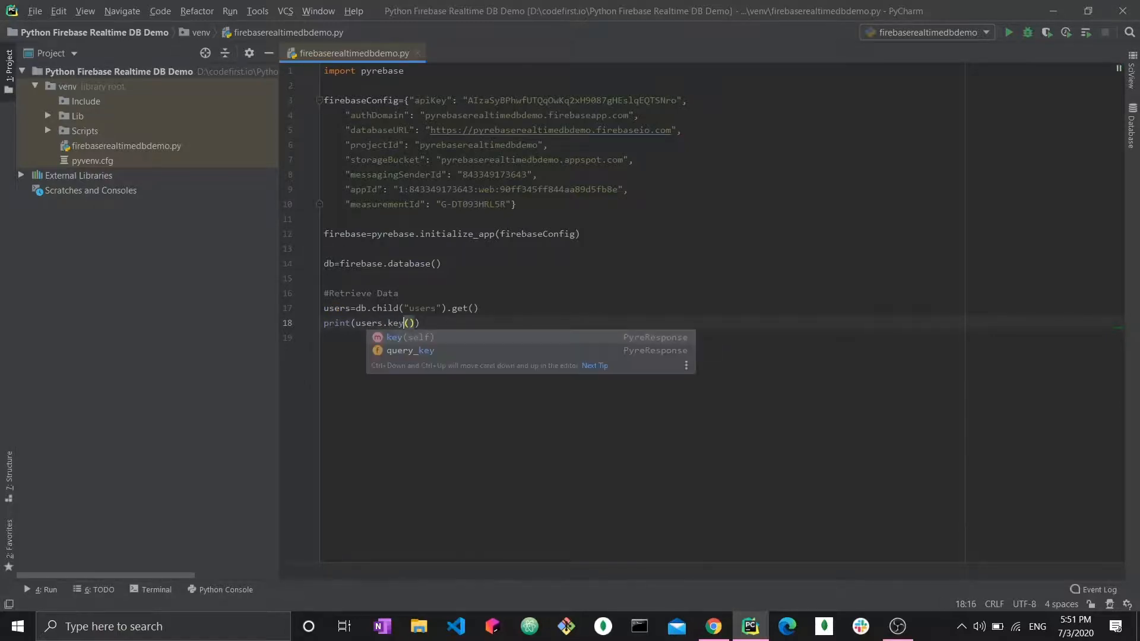
pyautogui.click(1013, 32)
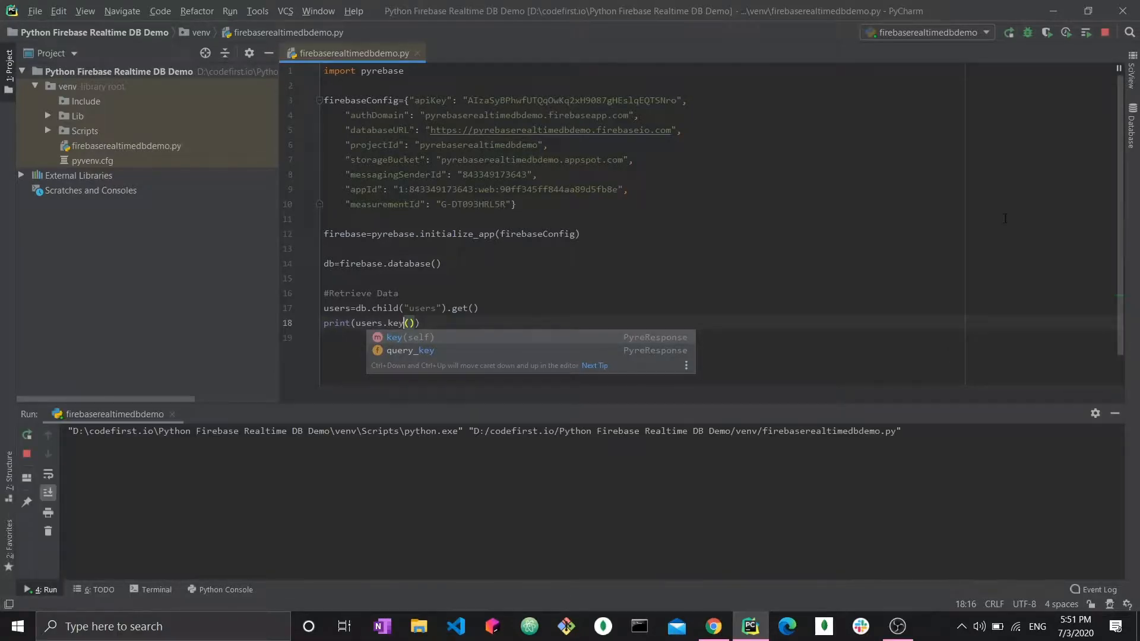
pyautogui.click(1012, 33)
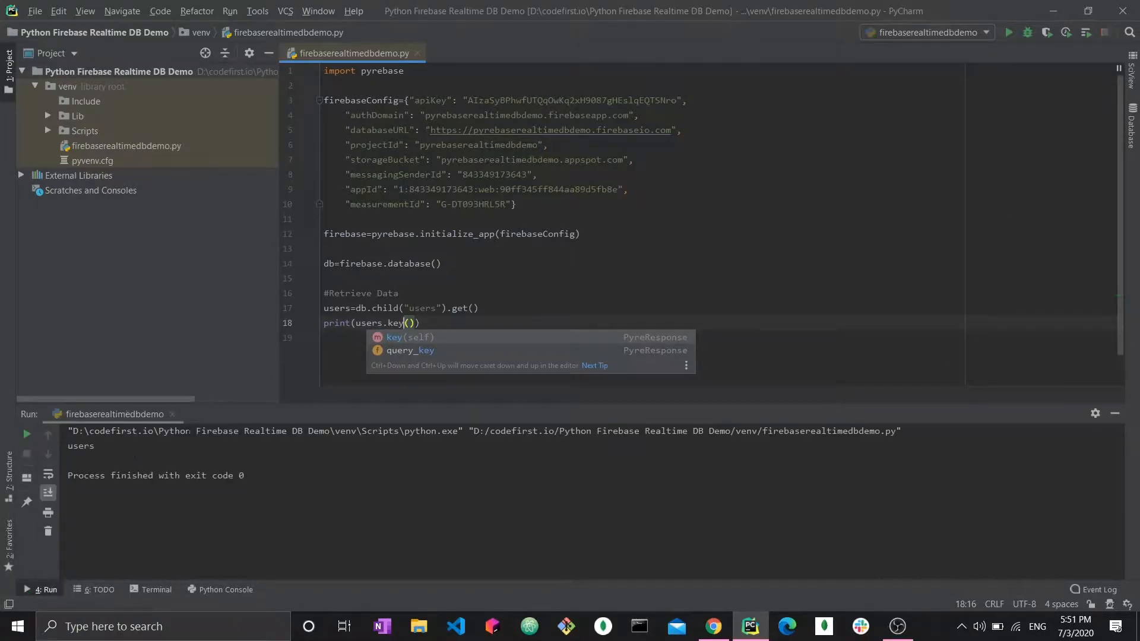
pyautogui.click(713, 626)
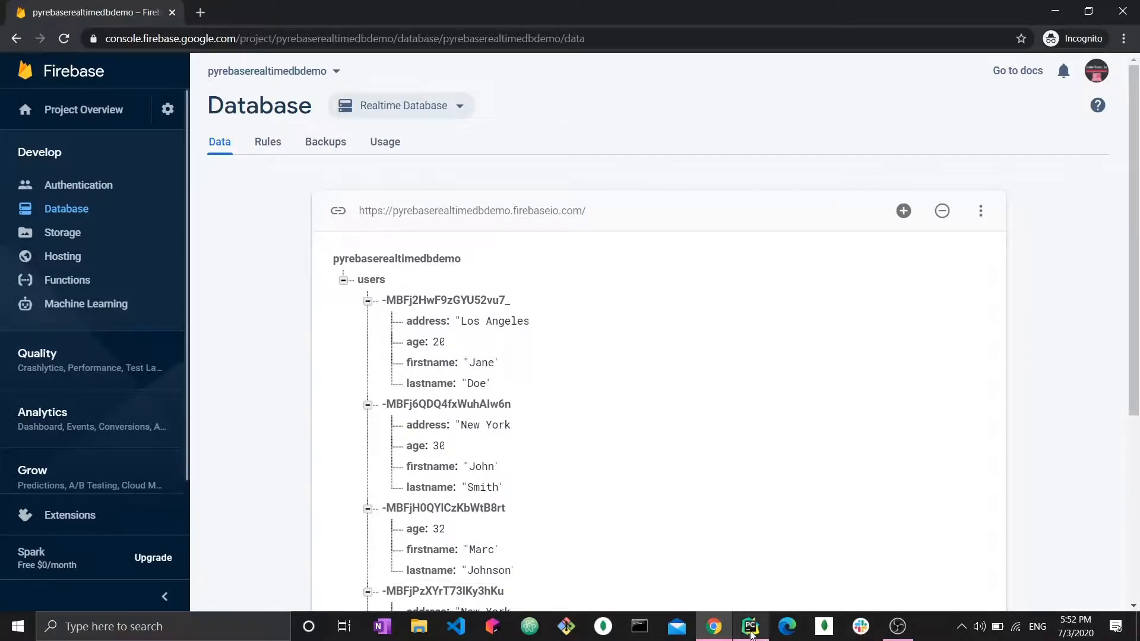
# Return from the Firebase users tree to the Python script in PyCharm
pyautogui.click(750, 626)
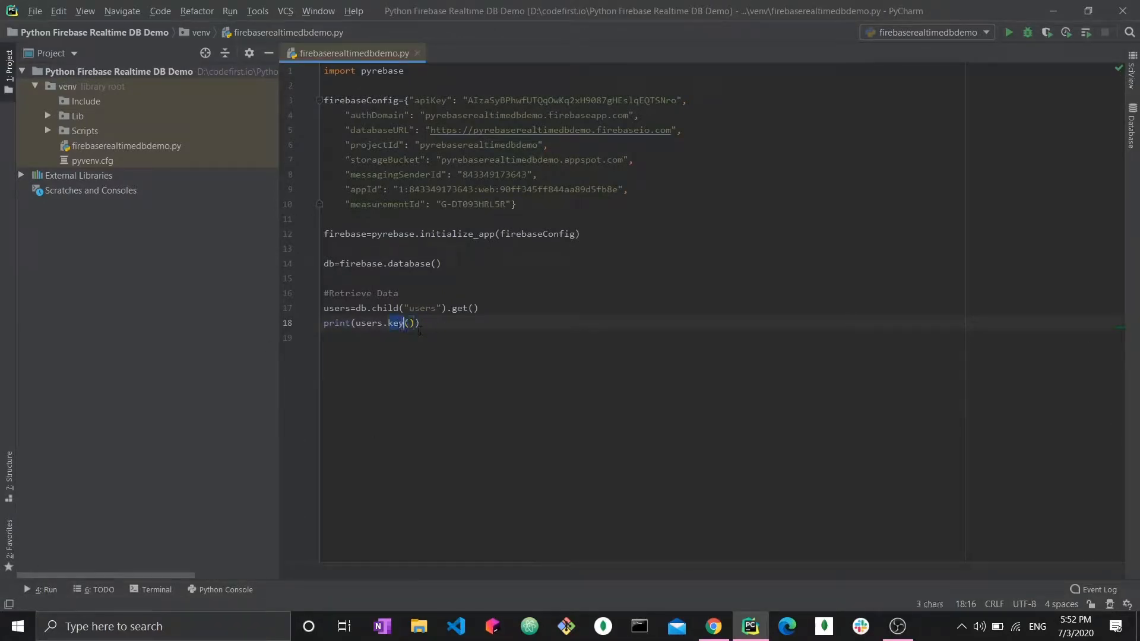
# Replace the print with a for loop over users.each() printing user.val()
pyautogui.write('val')
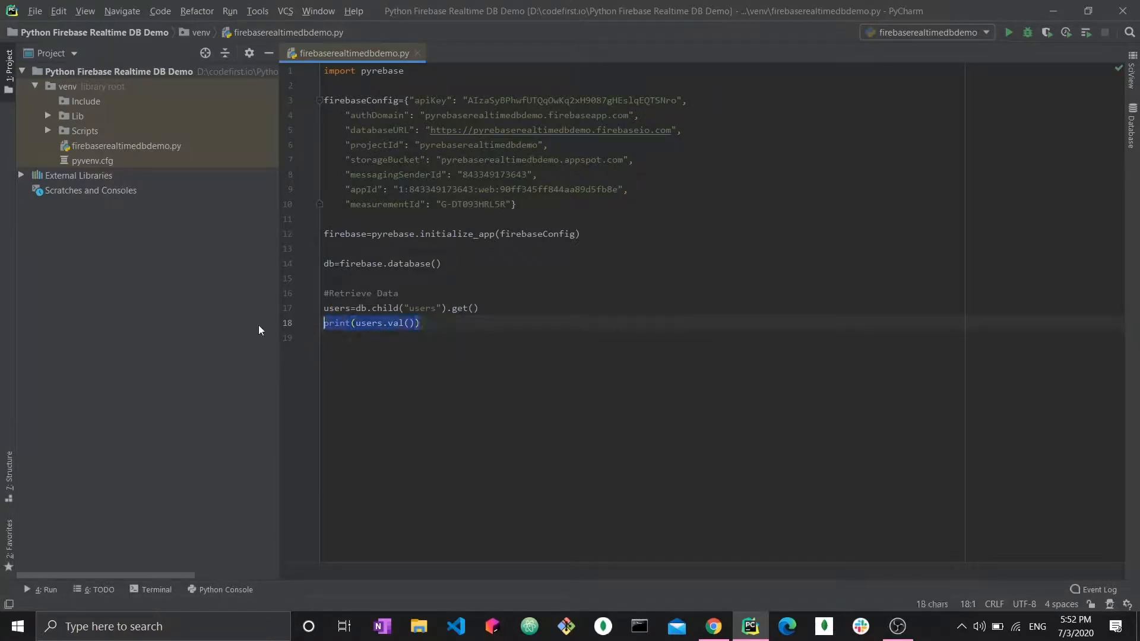
pyautogui.press('Delete')
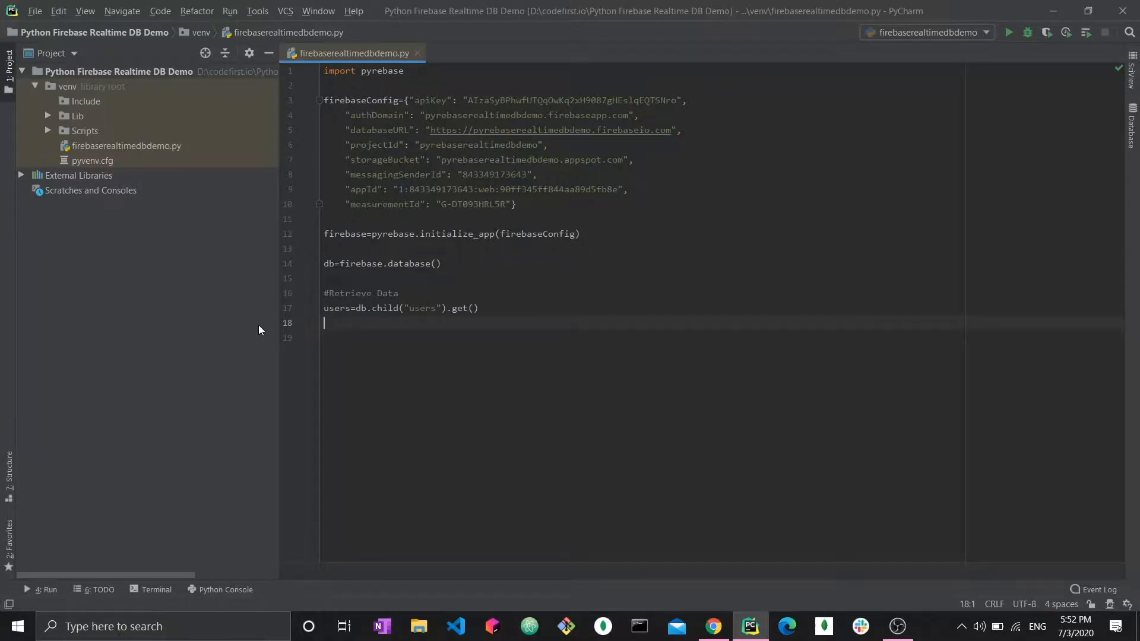
pyautogui.write('for user in u')
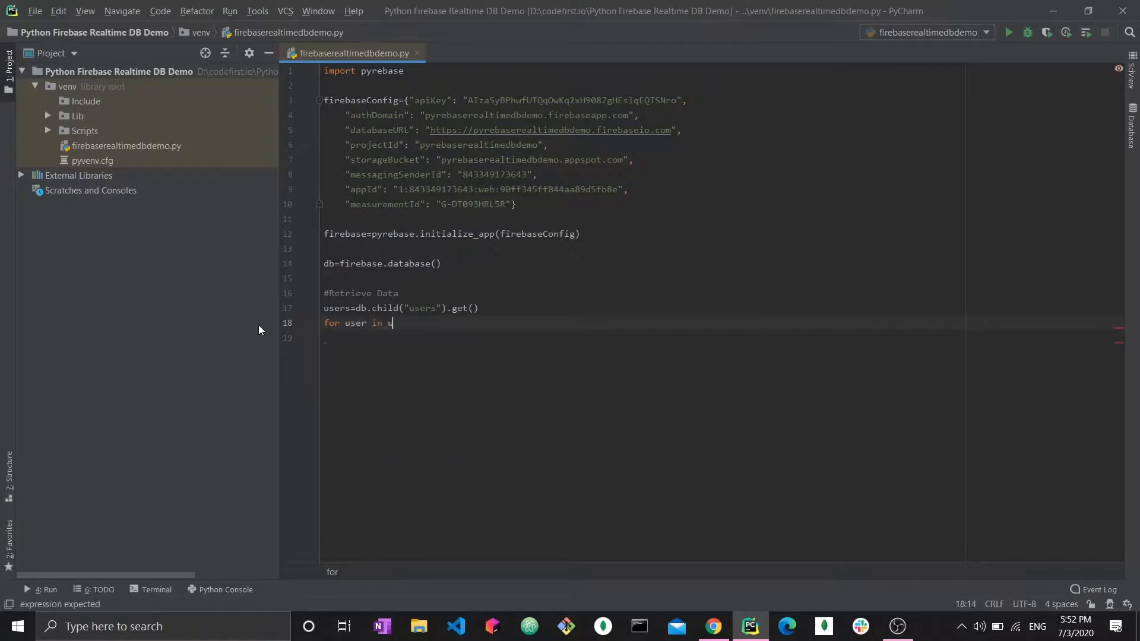
pyautogui.write('sers.each():')
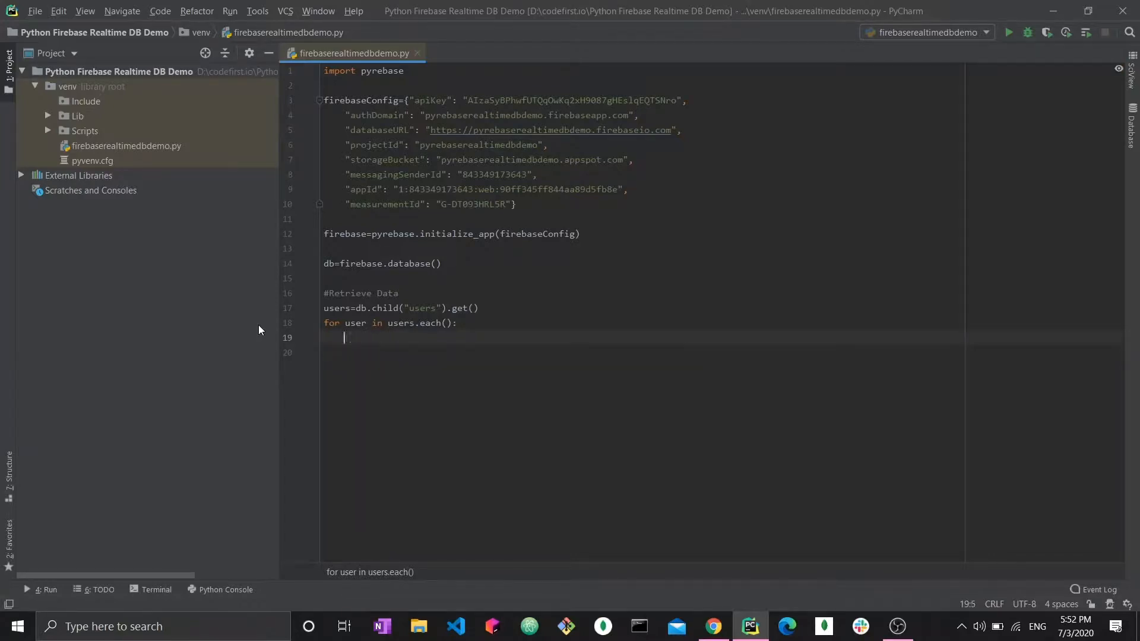
pyautogui.write('print(user.')
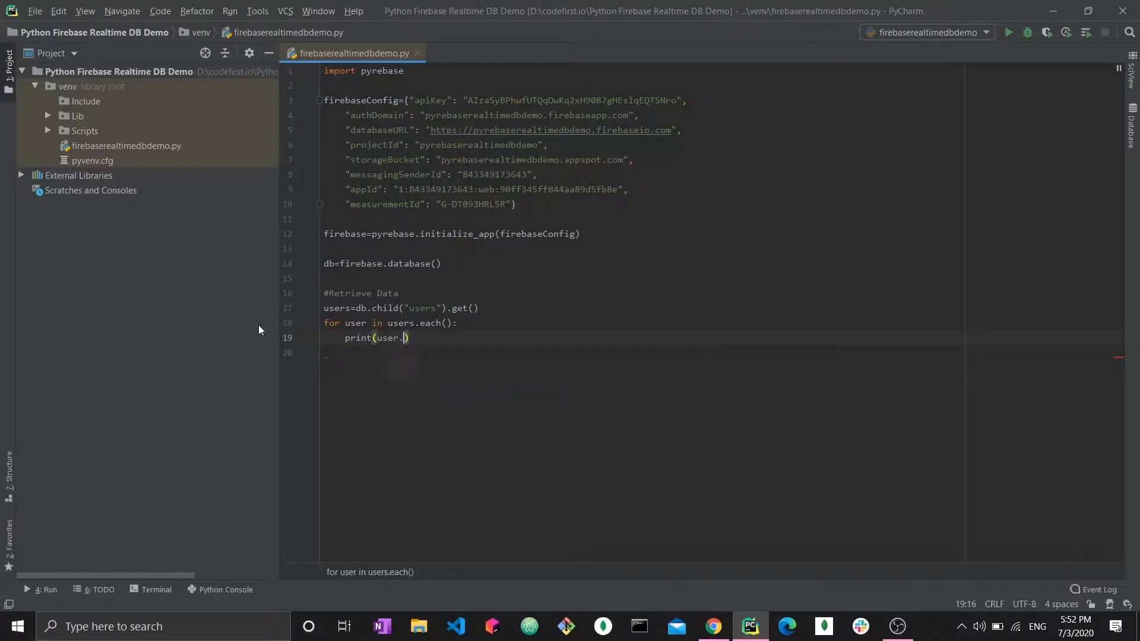
pyautogui.write('val()')
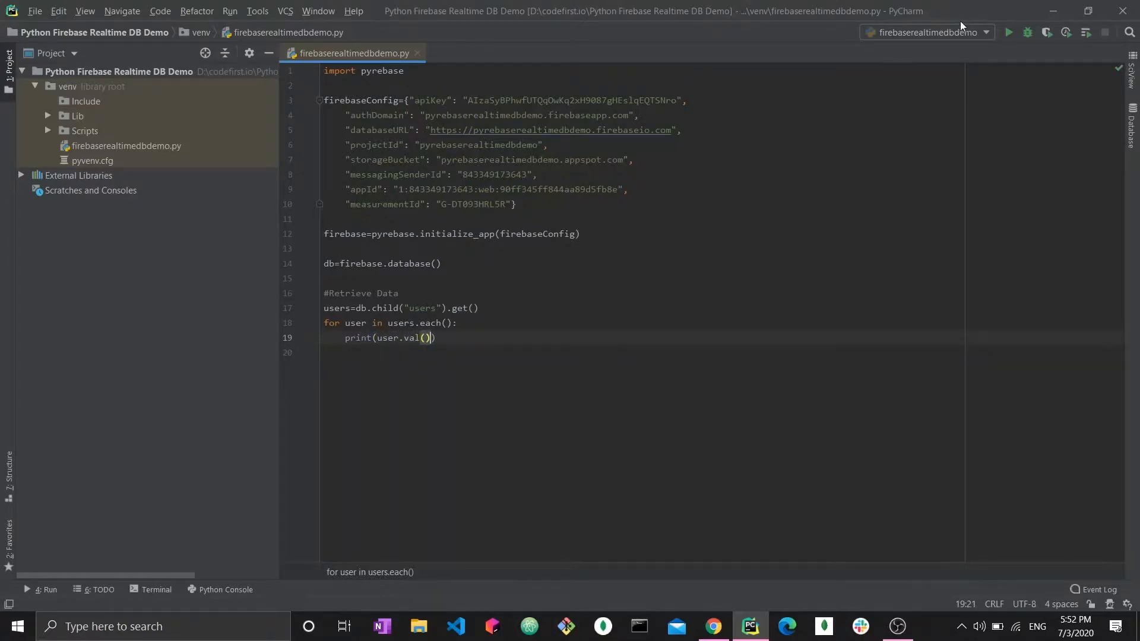
# Run the loop and check the first user's address value in the Firebase console
pyautogui.click(1010, 32)
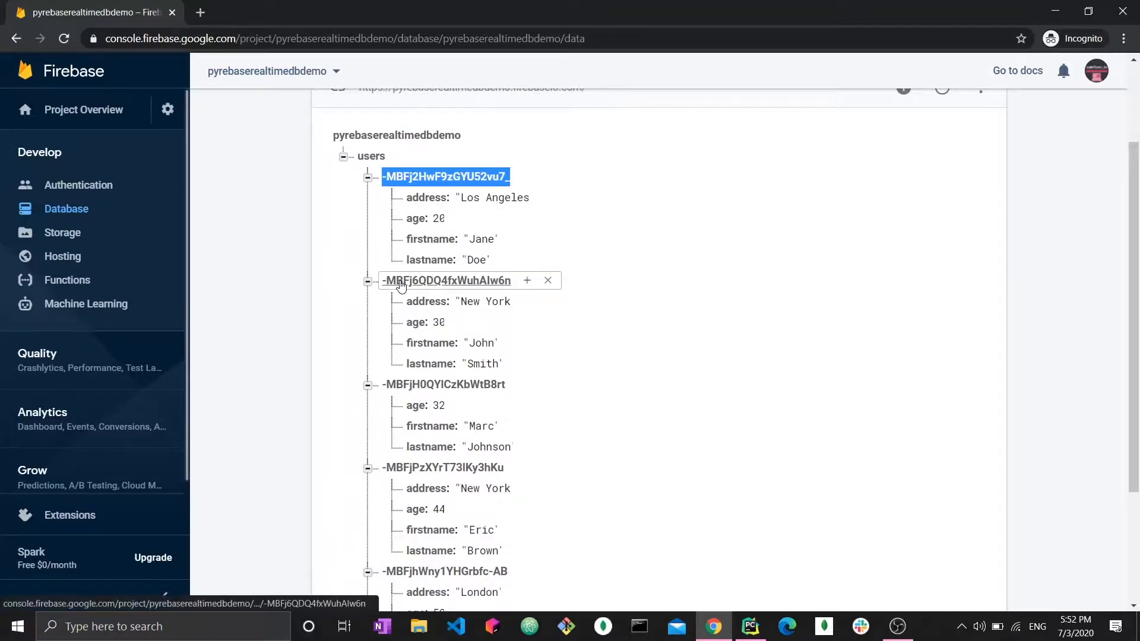
pyautogui.click(493, 198)
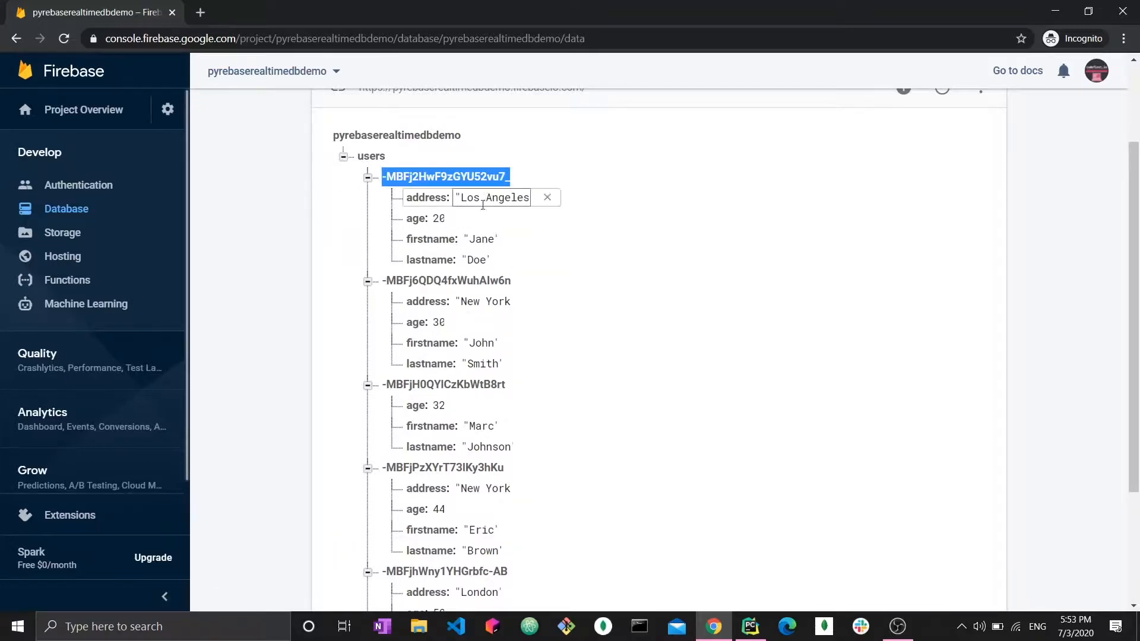
pyautogui.click(440, 218)
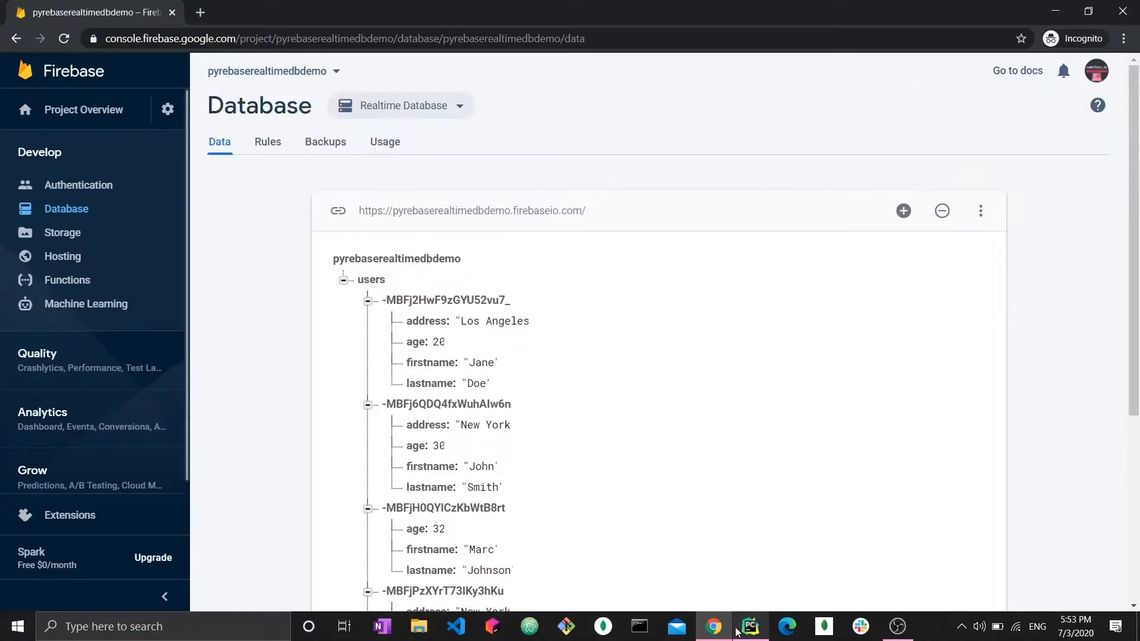
# Hide the run results and position the cursor before get() on line 17 for editing
pyautogui.click(750, 626)
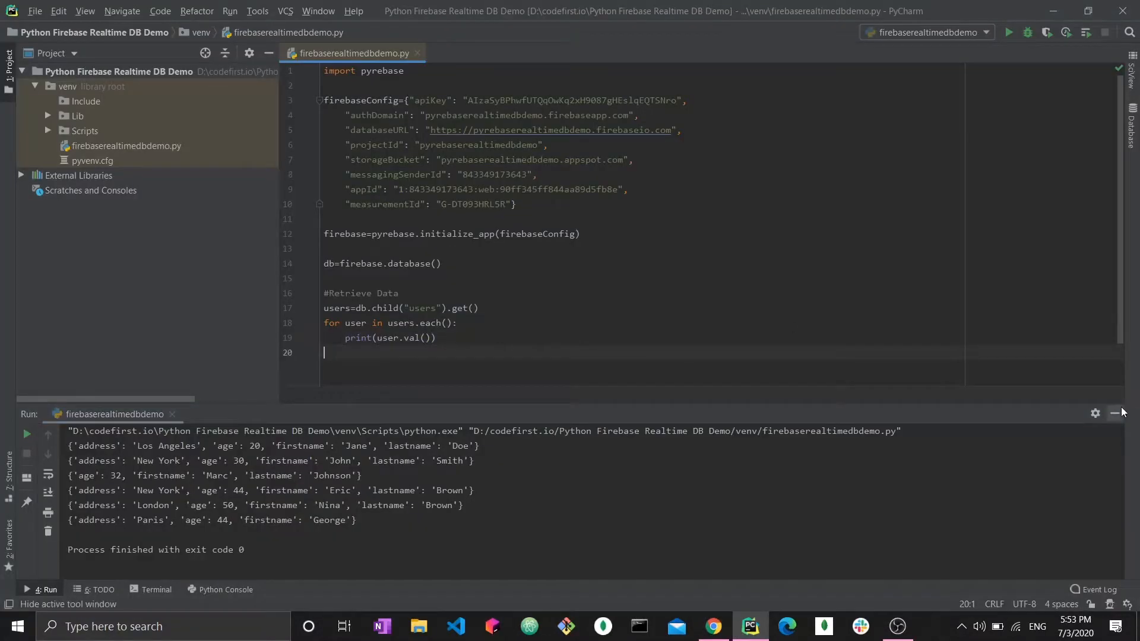
pyautogui.moveTo(1115, 414)
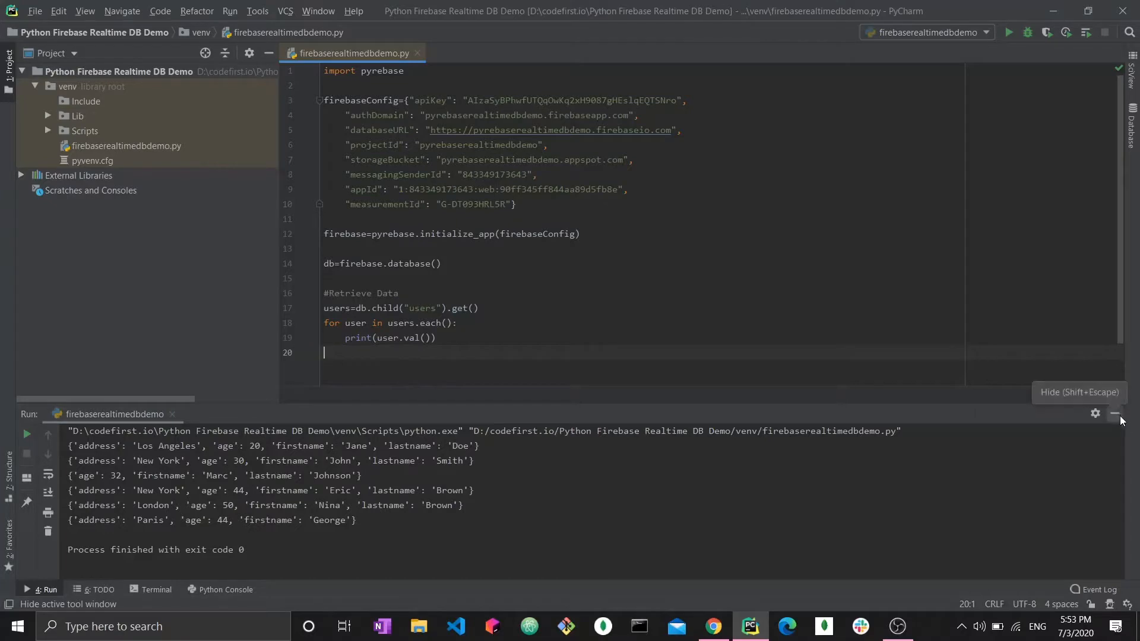
pyautogui.click(1114, 414)
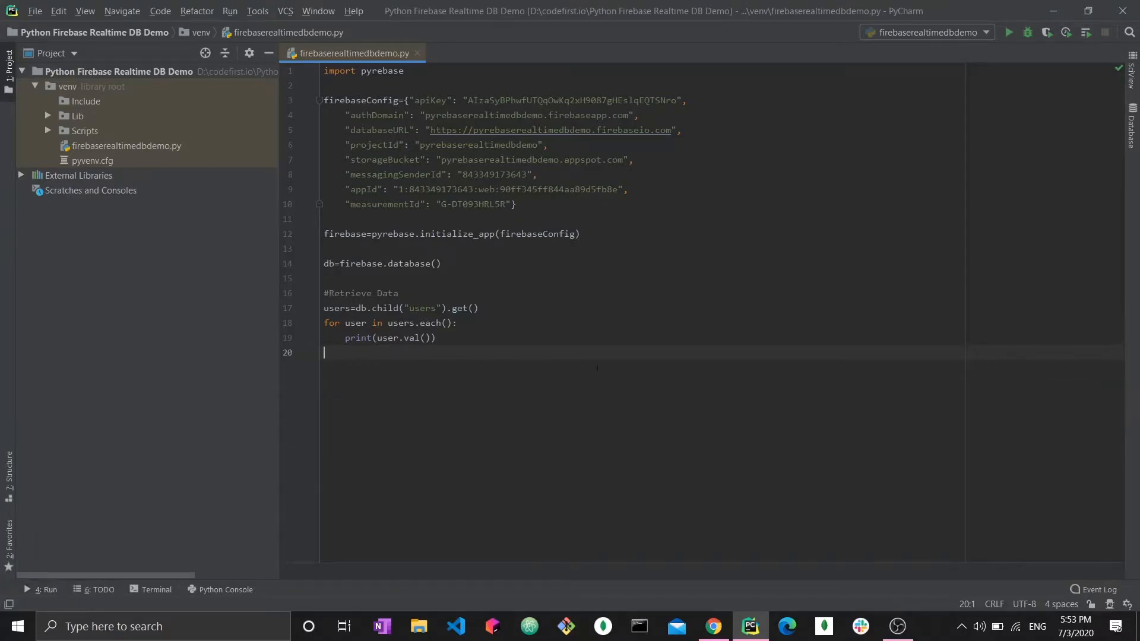
pyautogui.moveTo(470, 366)
pyautogui.write('key')
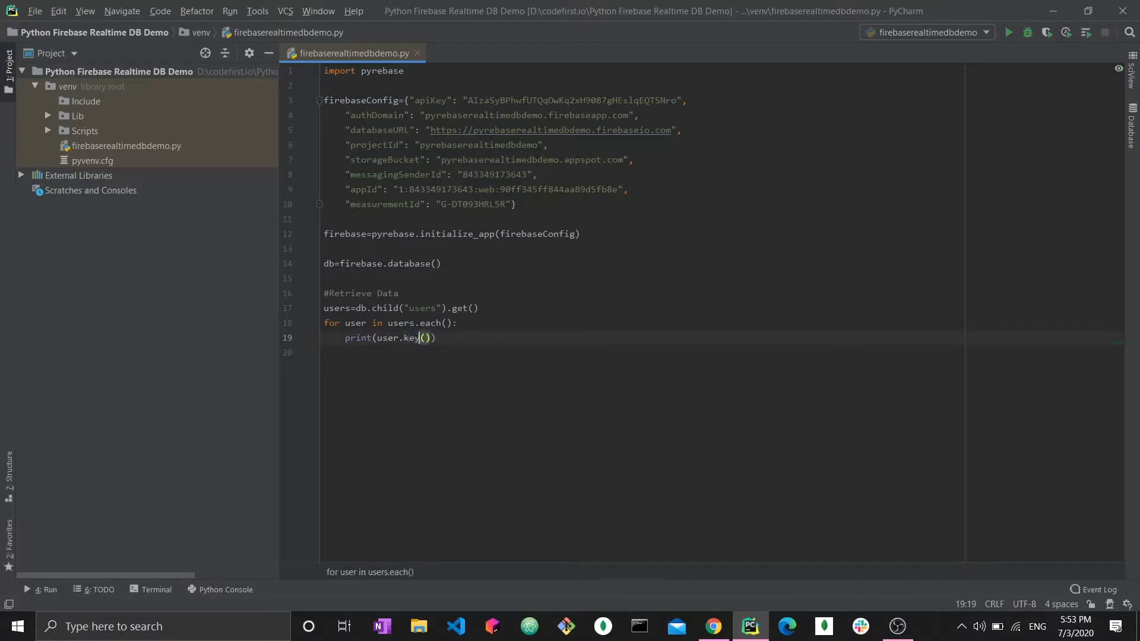
pyautogui.click(1011, 32)
pyautogui.write('.')
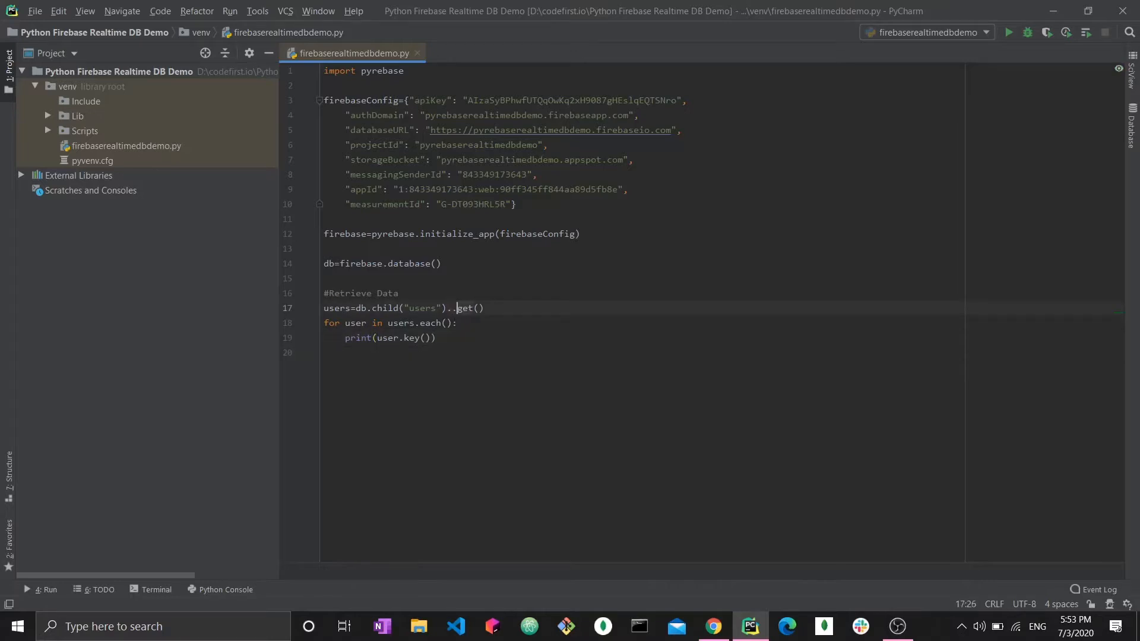
# Insert shallow() before get(), print users.val(), and run to list only the user IDs
pyautogui.write('shallow()')
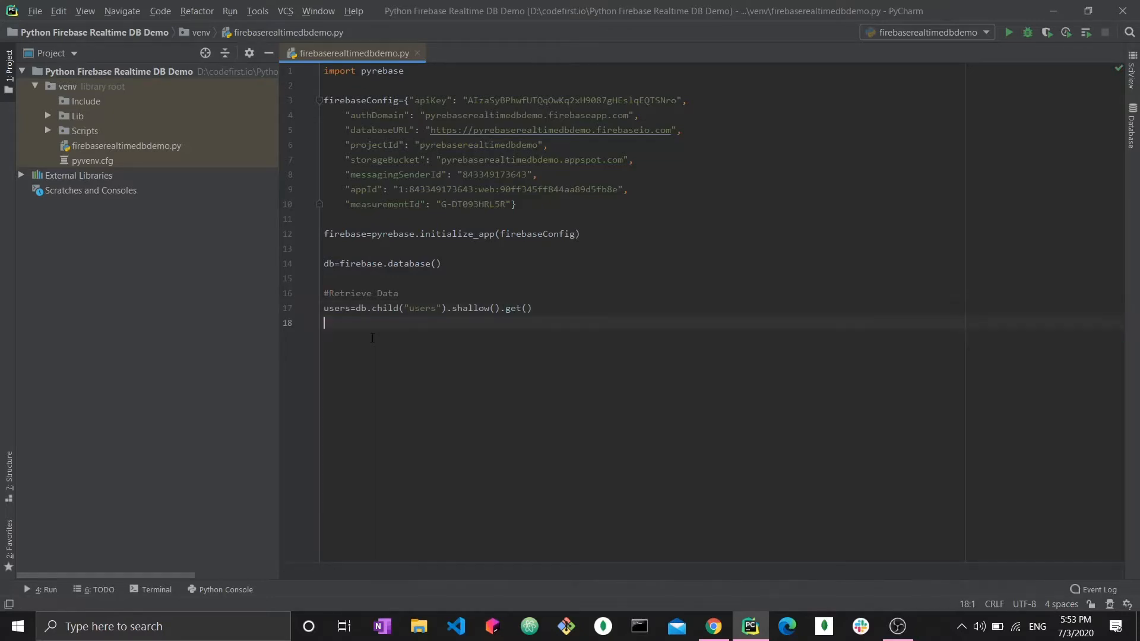
pyautogui.write('print(users.val(')
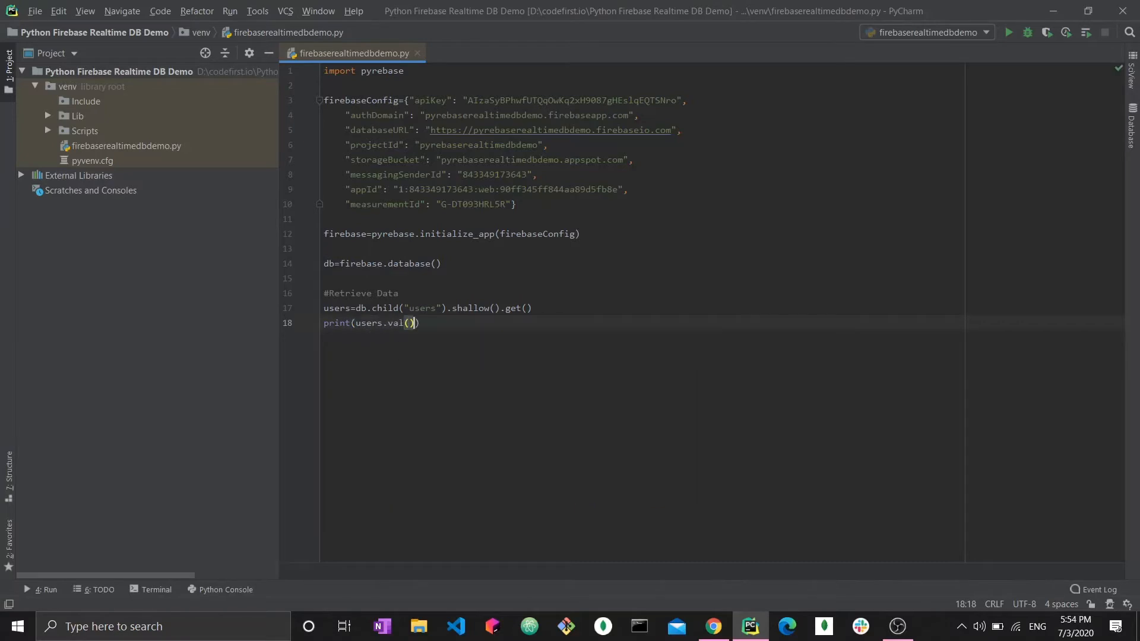
pyautogui.moveTo(1011, 42)
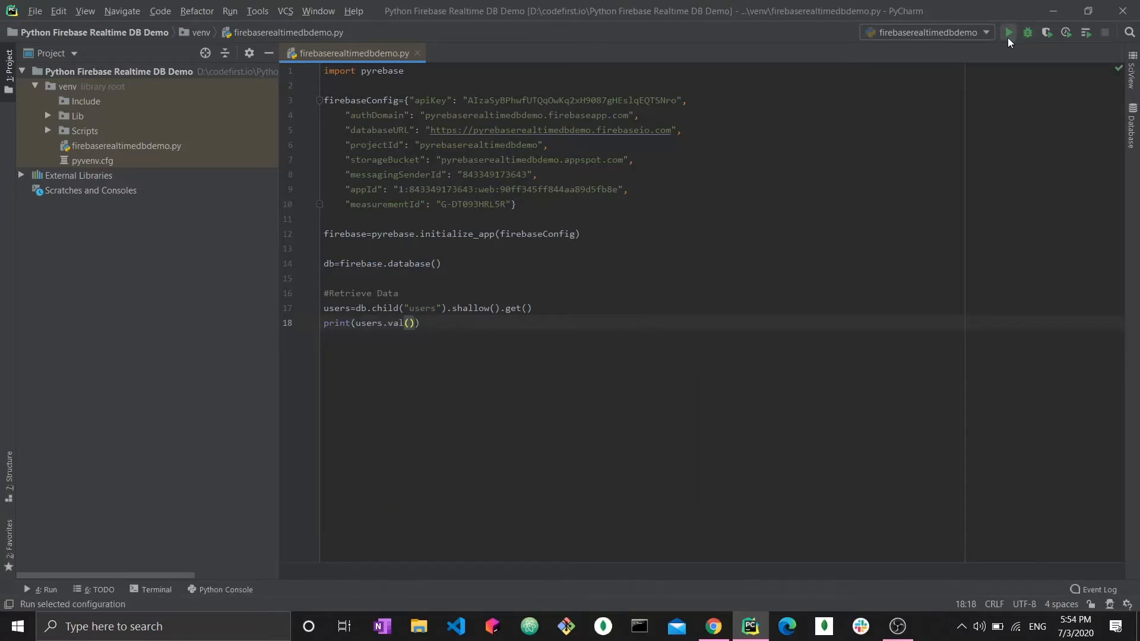
pyautogui.click(1010, 32)
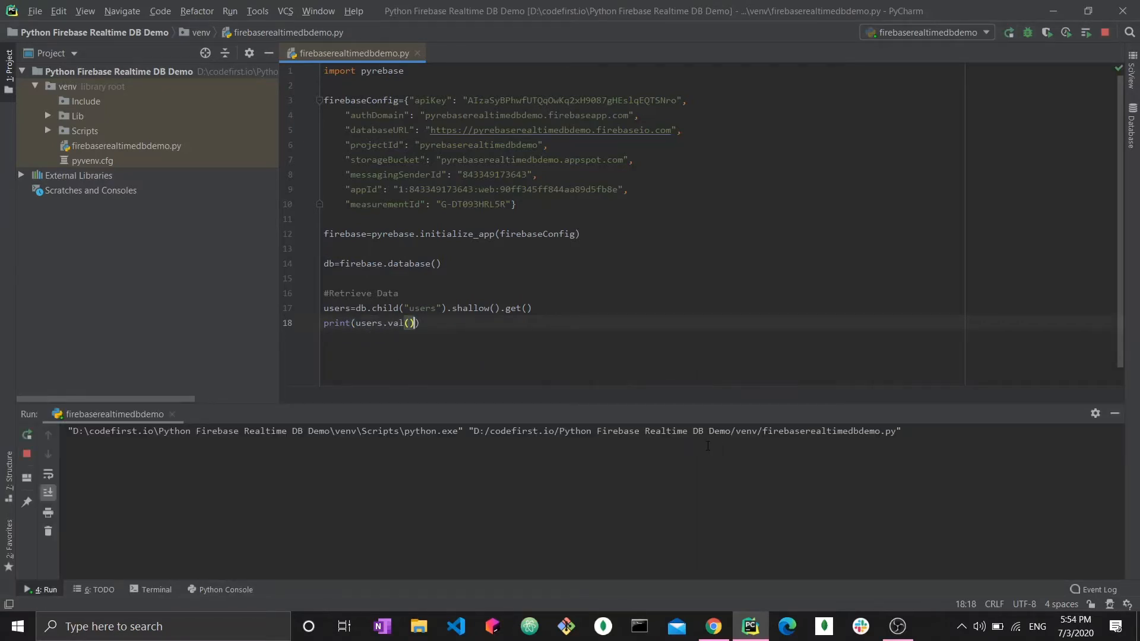
pyautogui.click(1009, 33)
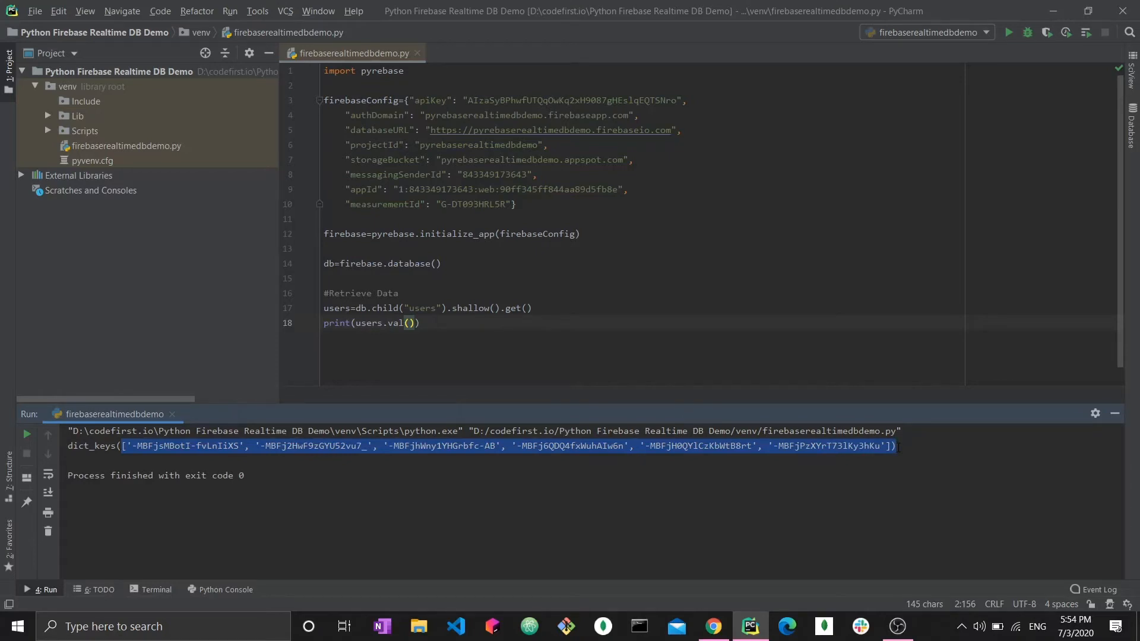
pyautogui.moveTo(207, 455)
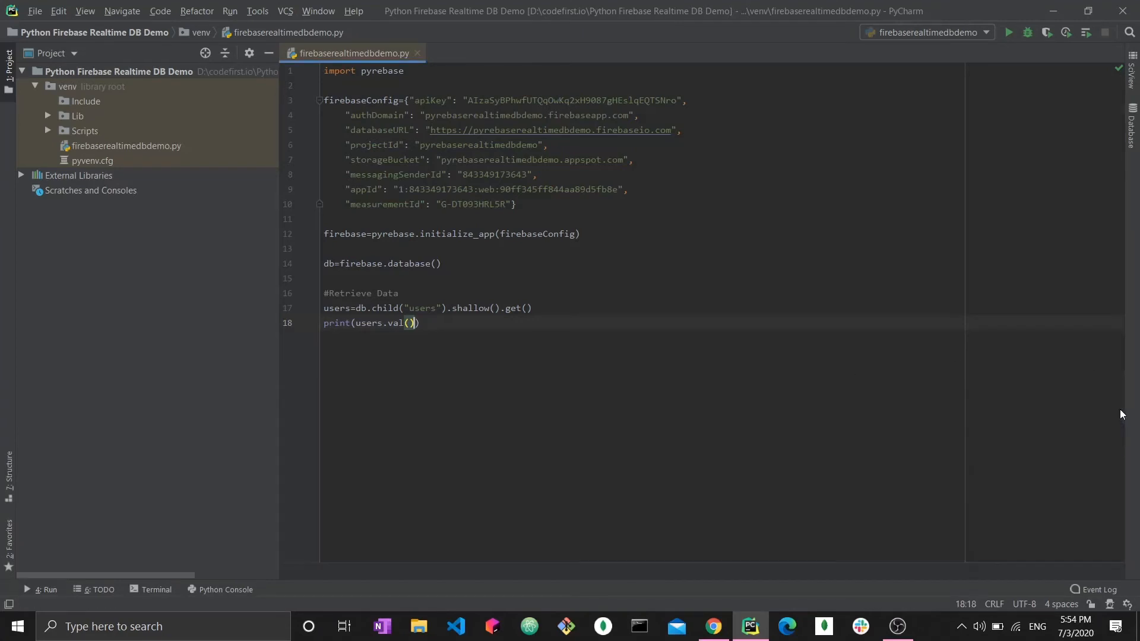
pyautogui.moveTo(589, 393)
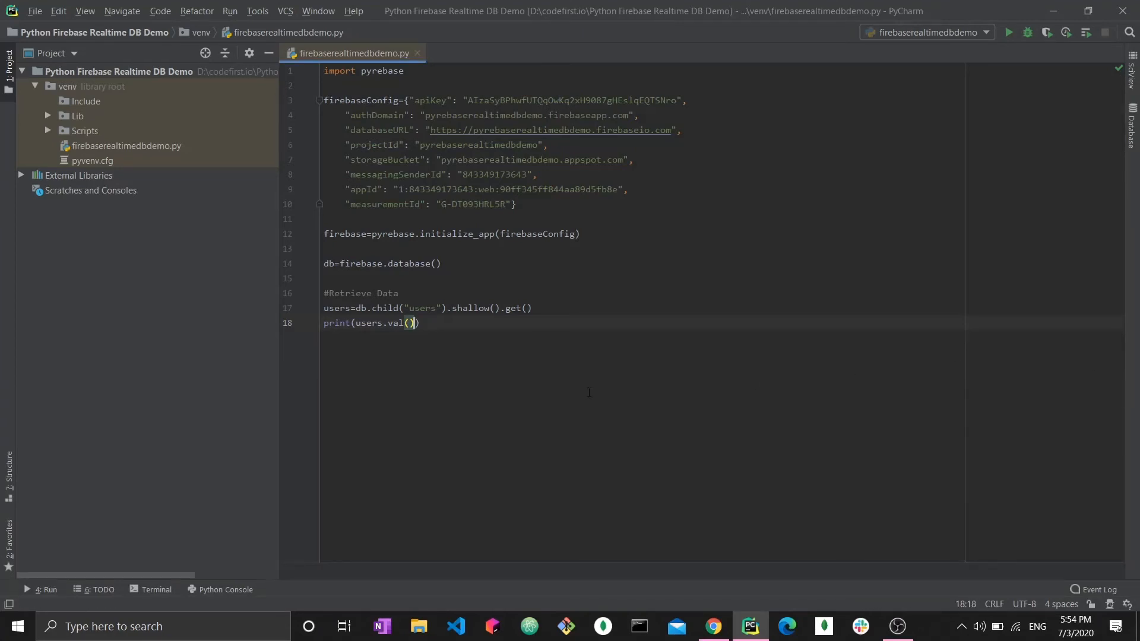